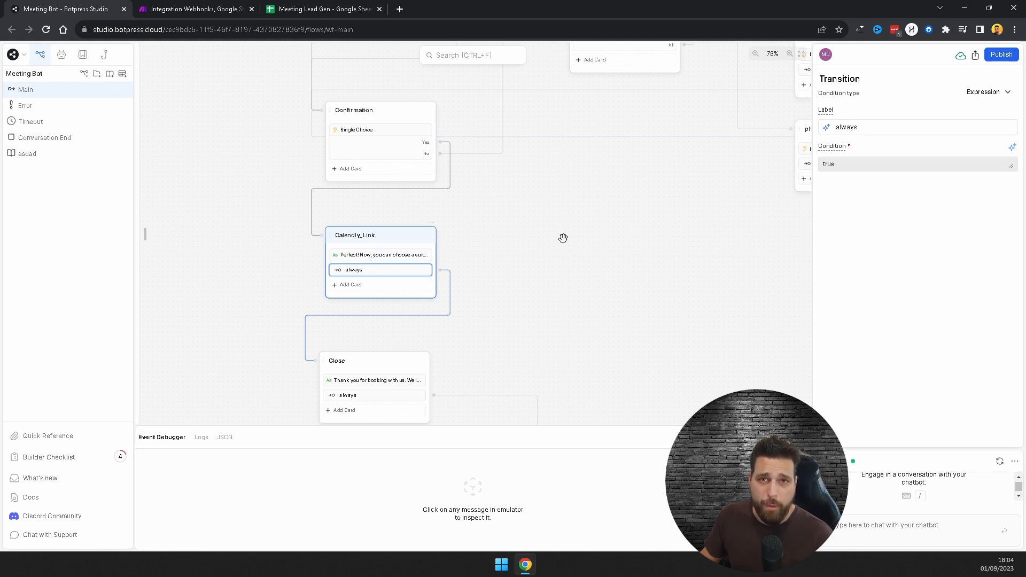
mouse_move(460, 250)
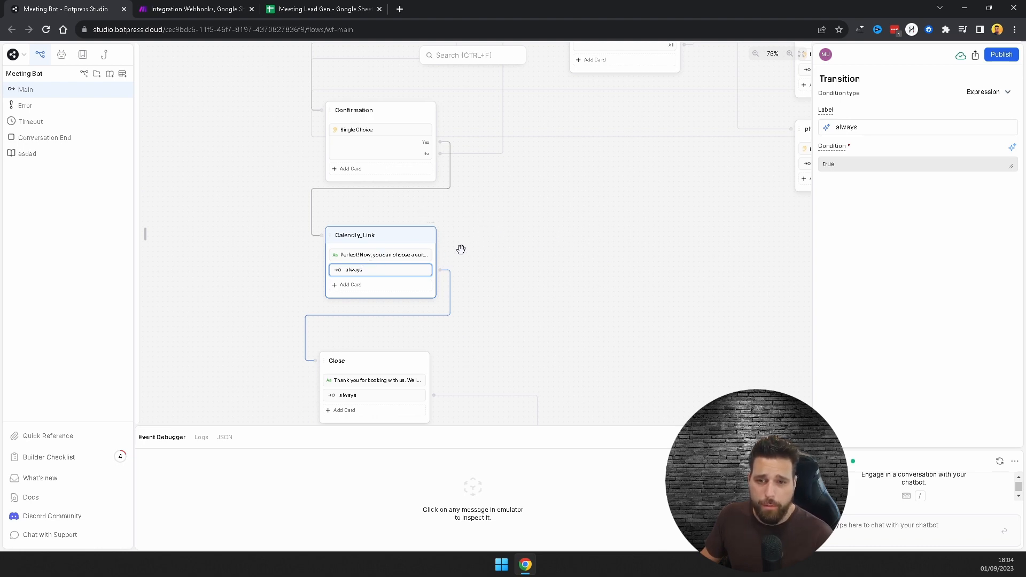
mouse_move(546, 198)
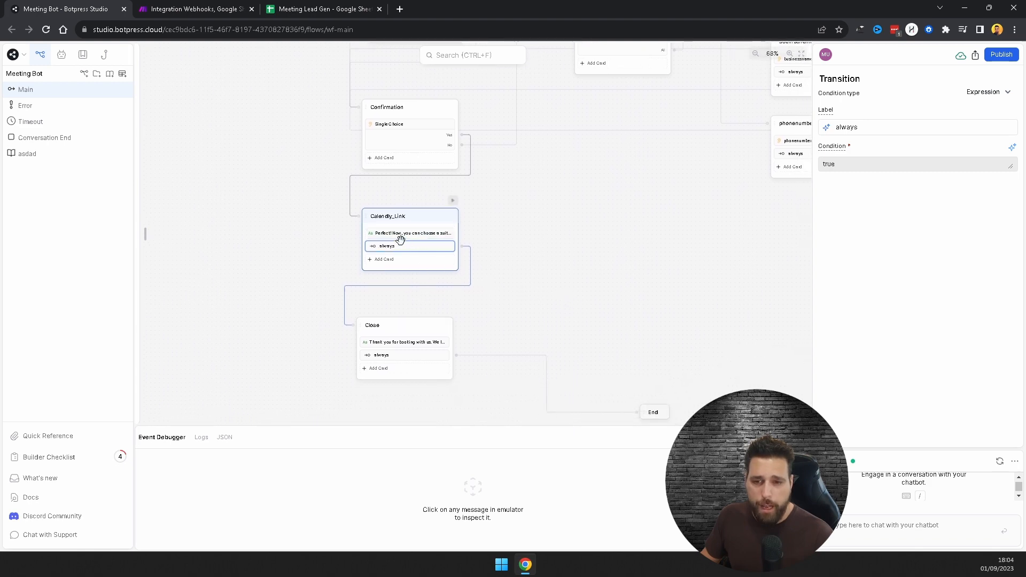
Step: Show the Main workflow's properties, listing the name, email, businessname and phonenumber variables
click(409, 232)
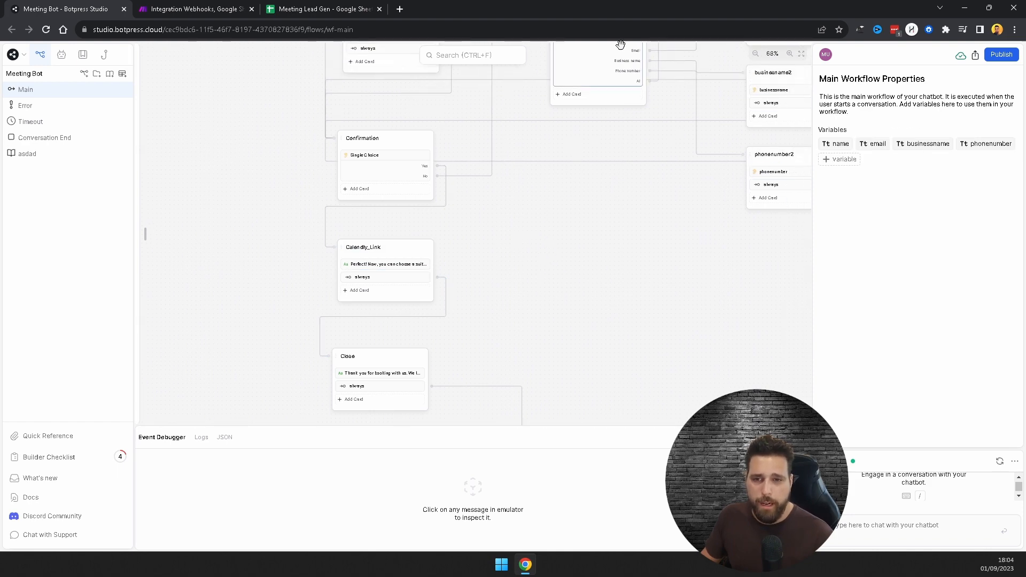
mouse_move(507, 267)
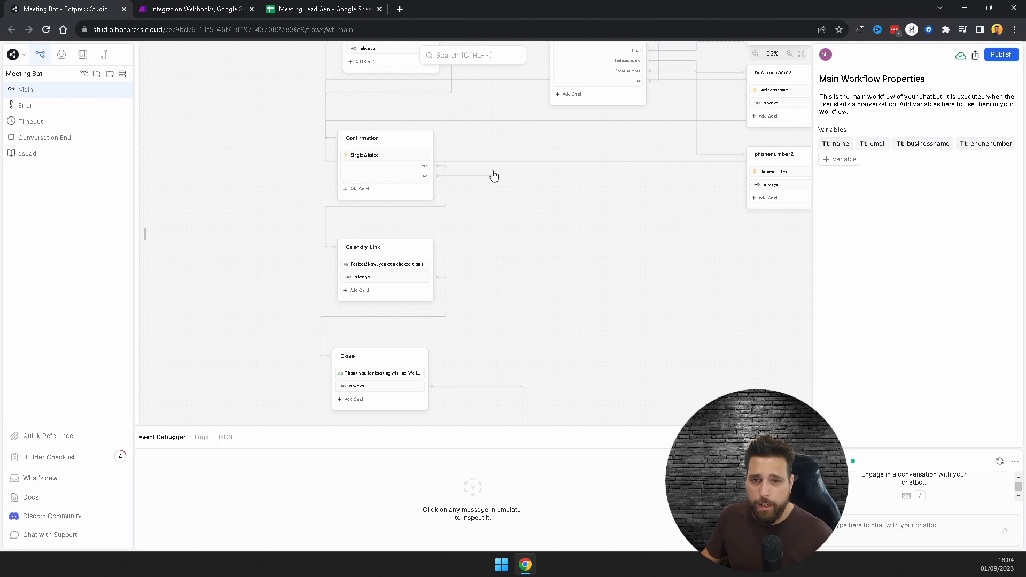
mouse_move(102, 185)
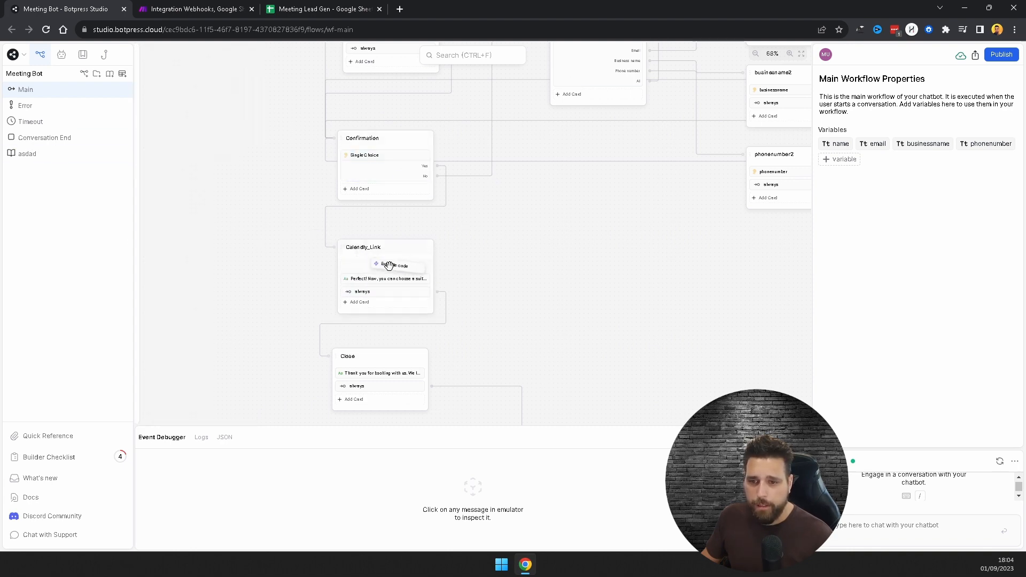
Step: Generate code from the prompt 'Send varibles name, email, business, phonenumber to Make'
click(385, 277)
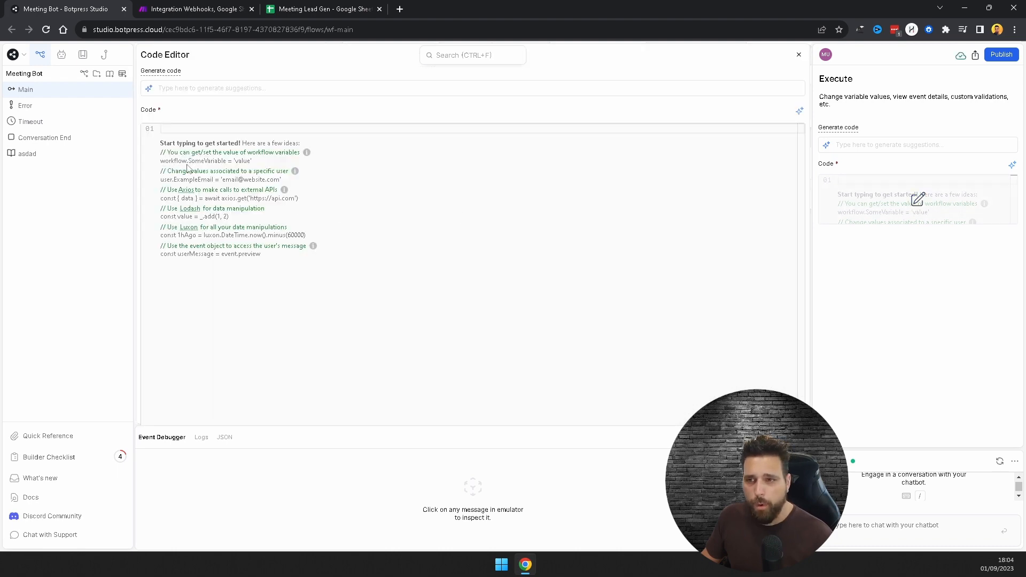
mouse_move(301, 120)
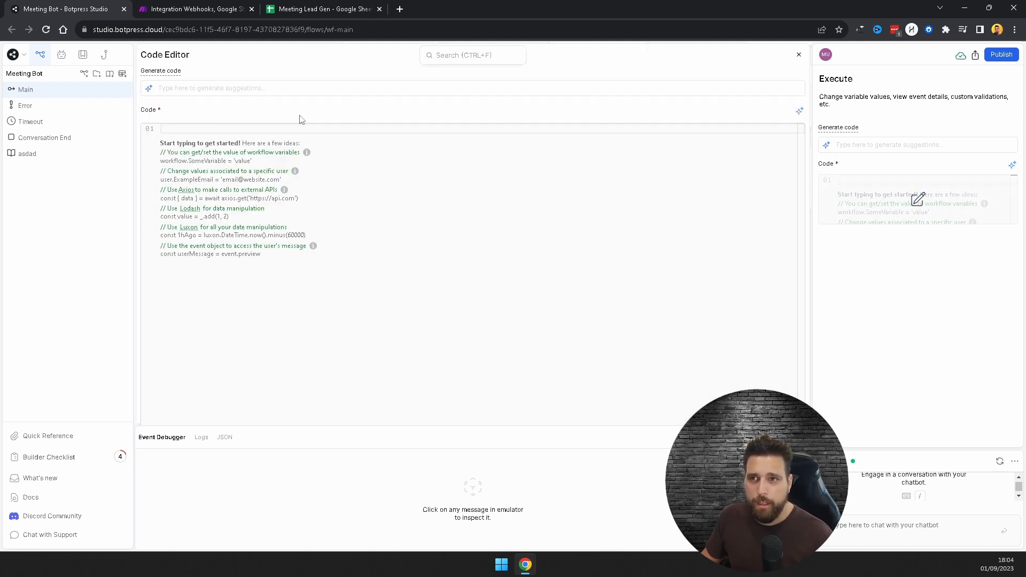
mouse_move(442, 235)
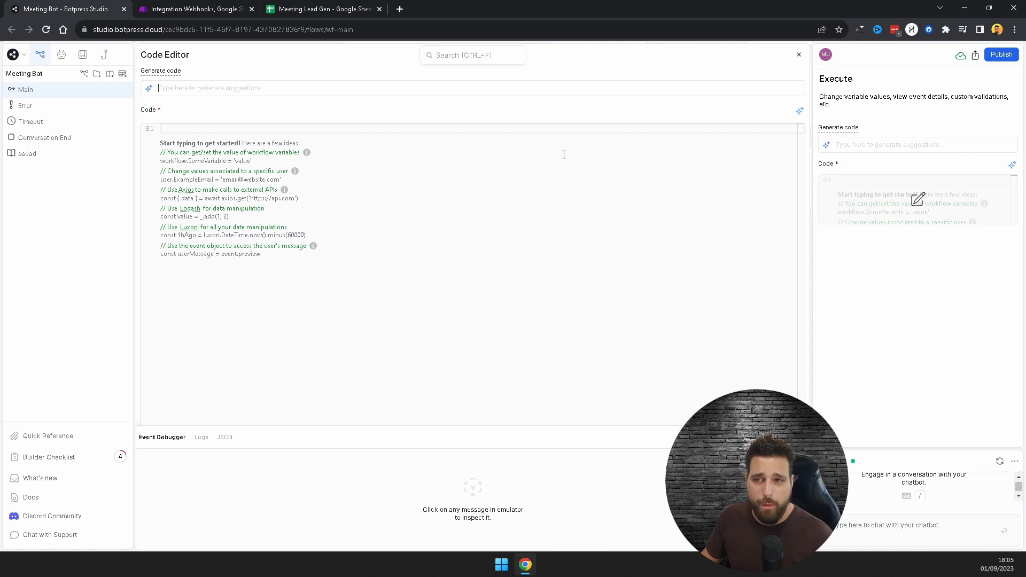
mouse_move(384, 218)
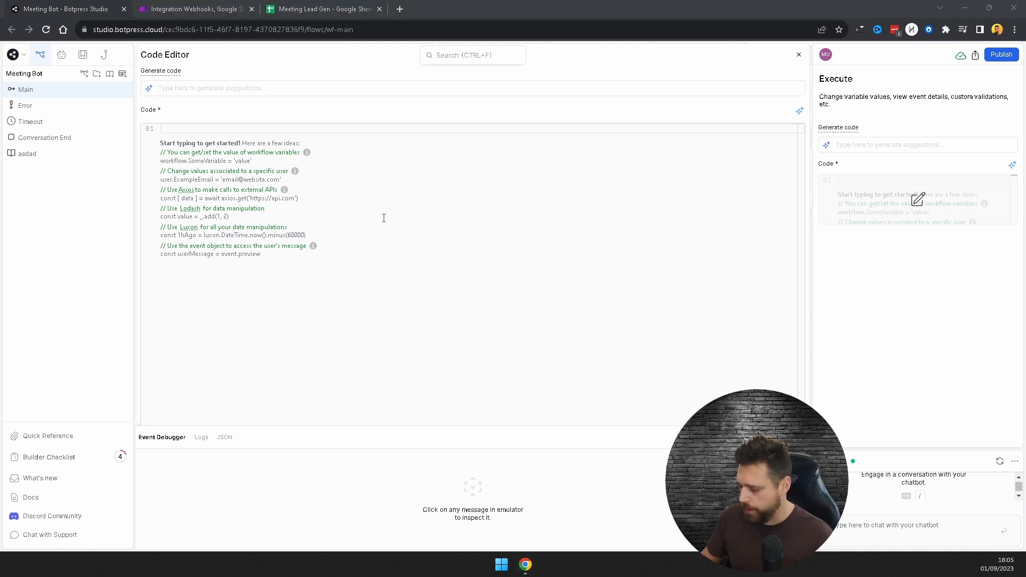
text(Send varibles name, email, business, phonenumber to Make)
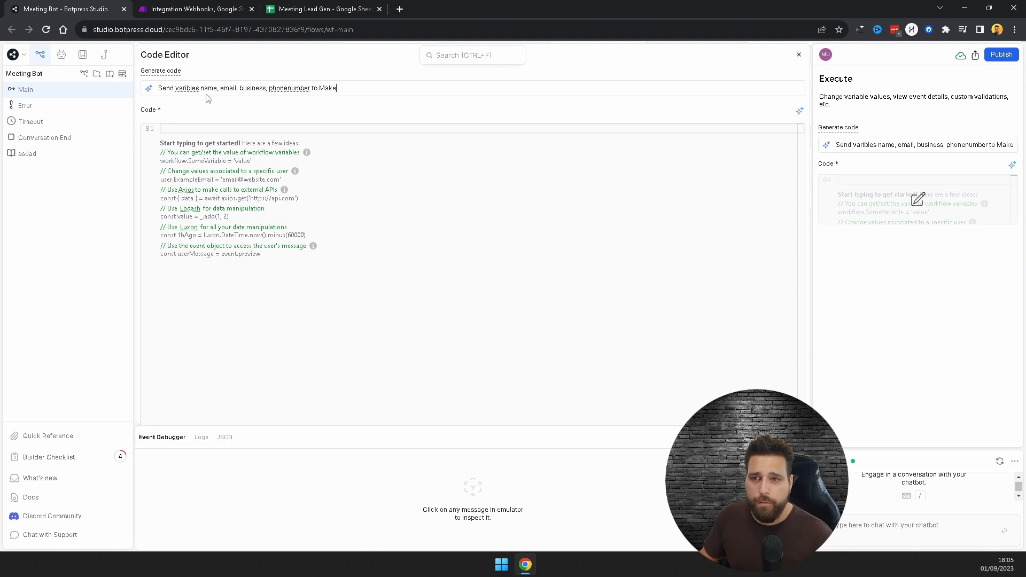
mouse_move(262, 103)
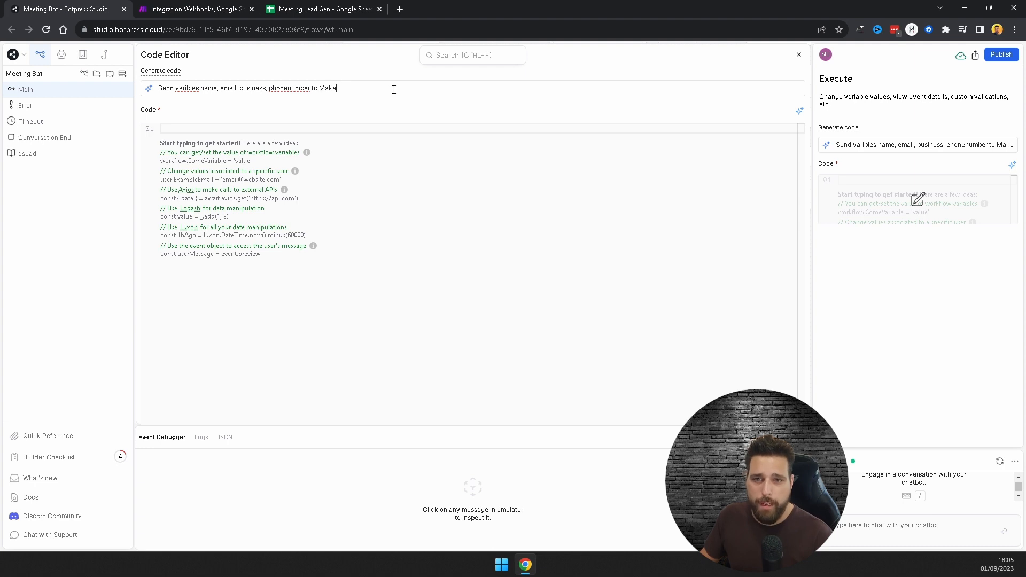
click(148, 88)
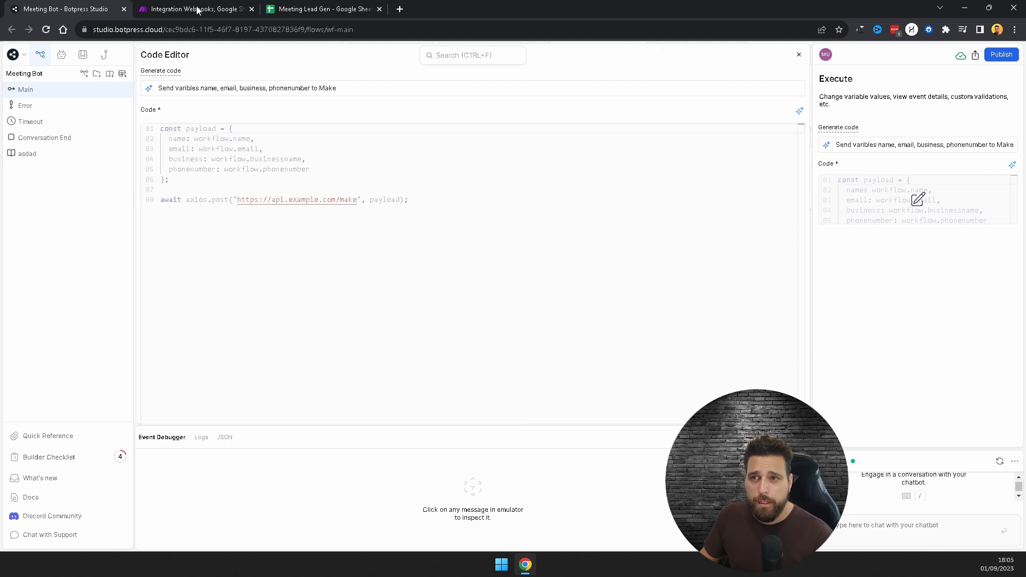
mouse_move(226, 66)
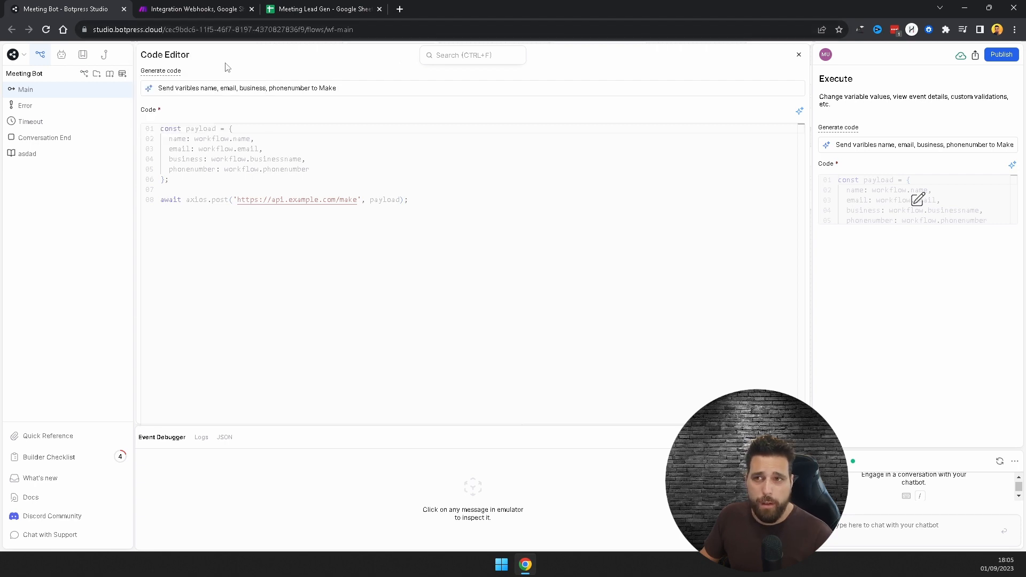
mouse_move(196, 8)
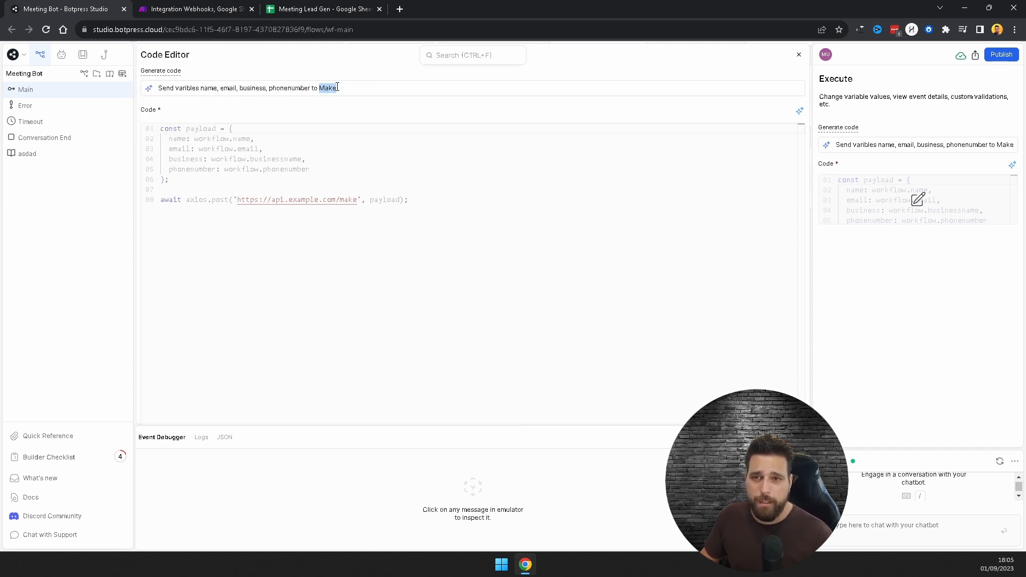
click(378, 88)
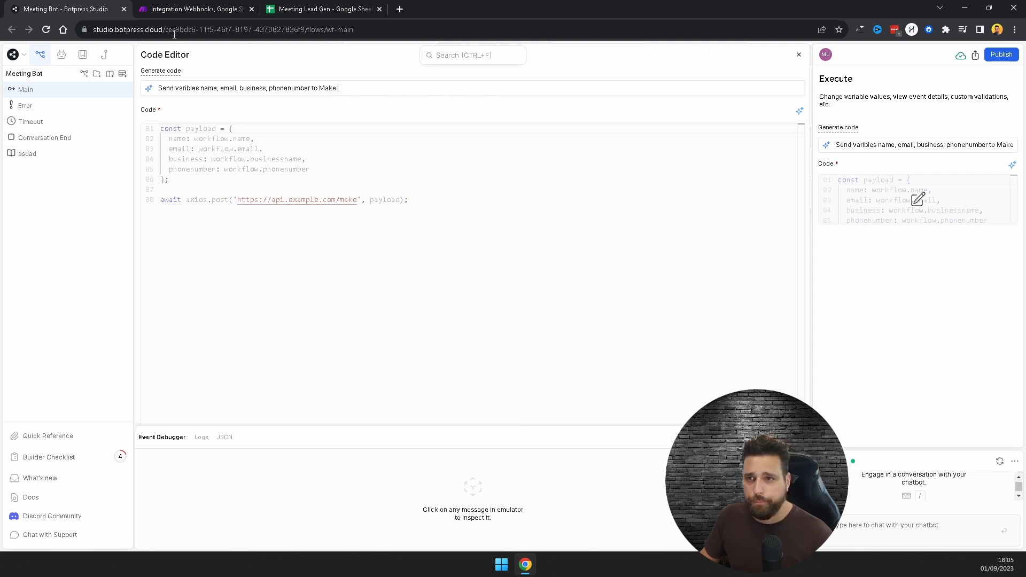
click(195, 8)
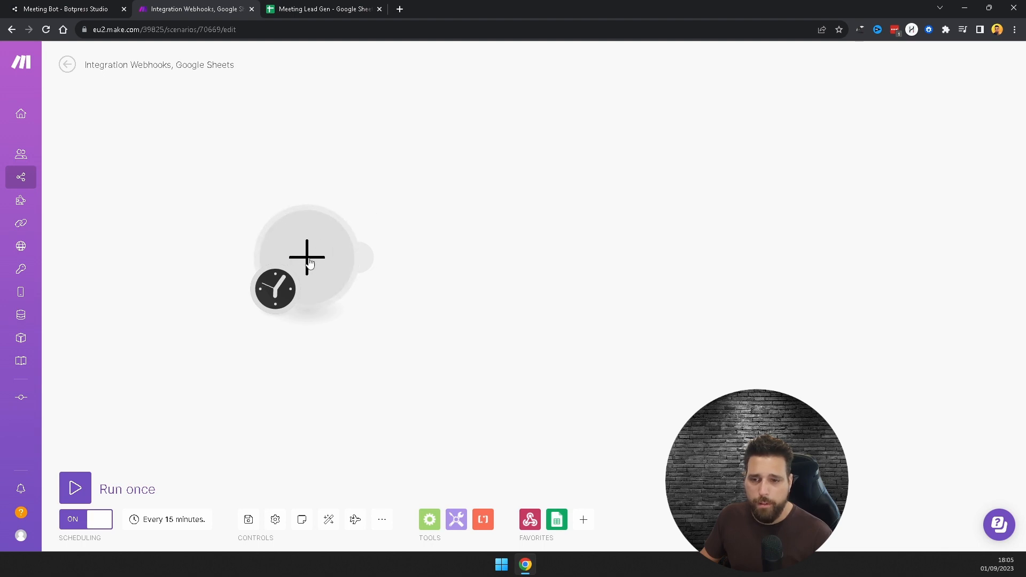
Step: Add a Webhooks Custom webhook trigger with a new hook named Meeting Chatbot
click(306, 257)
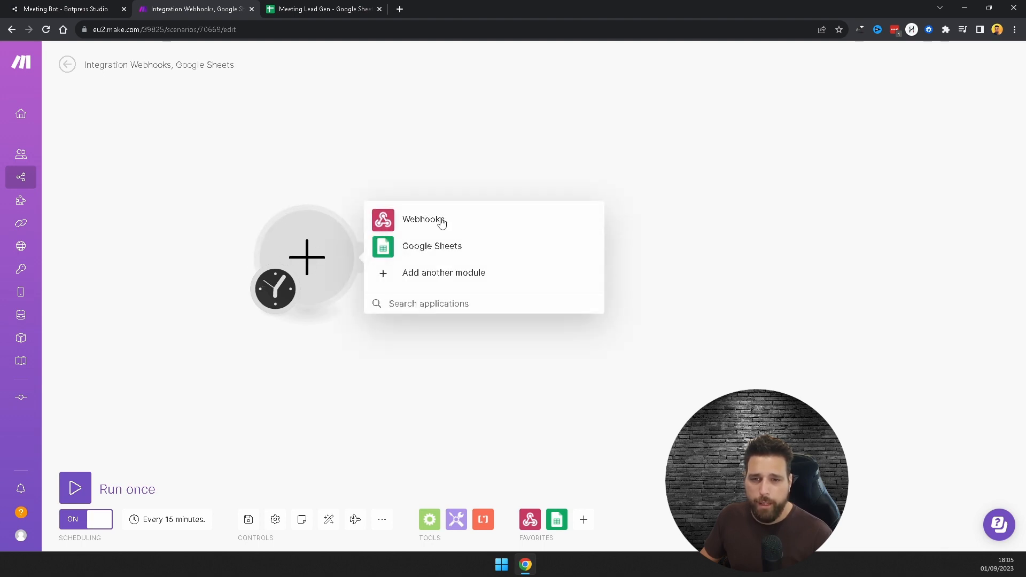
click(423, 219)
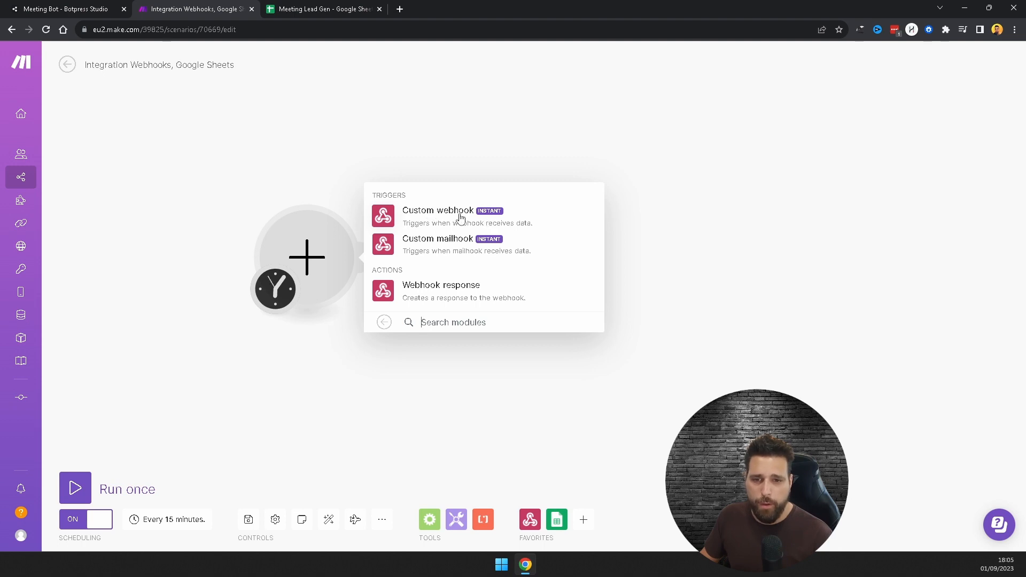
click(437, 210)
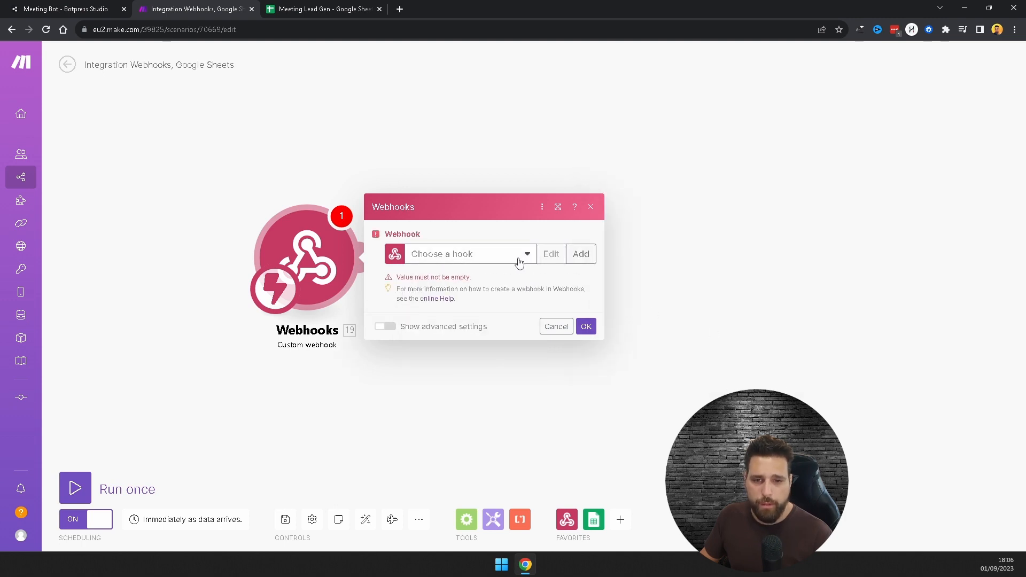
click(469, 254)
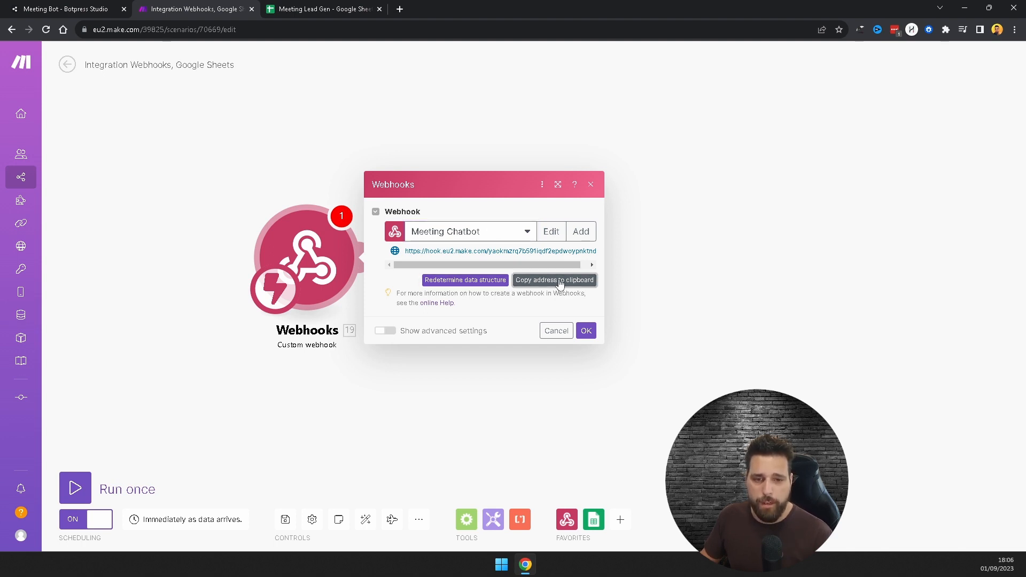
Step: Copy the Meeting Chatbot webhook address into the Botpress prompt for regenerated code
click(64, 8)
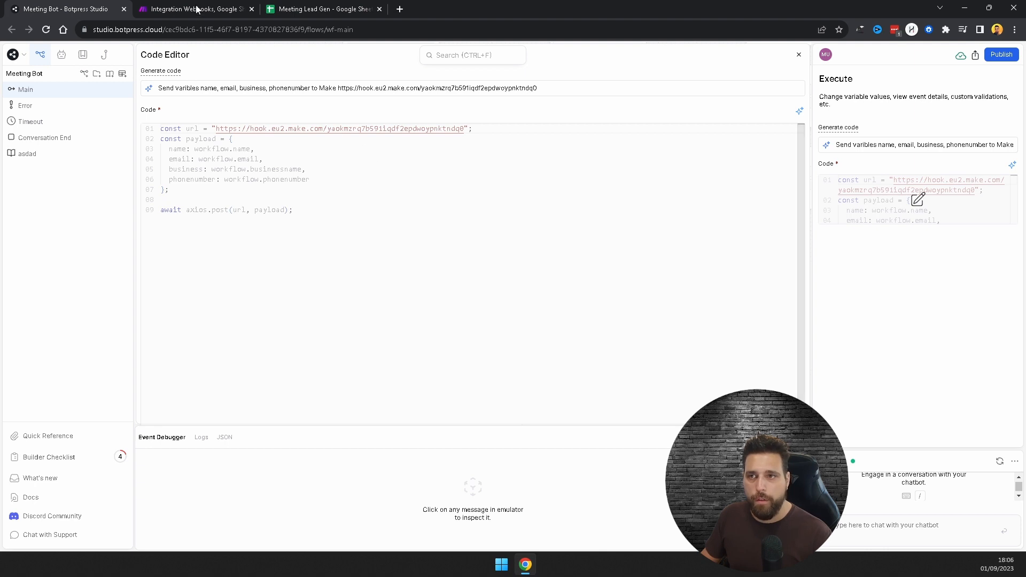
Step: Set the Meeting Chatbot webhook listening to redetermine its data structure
click(196, 8)
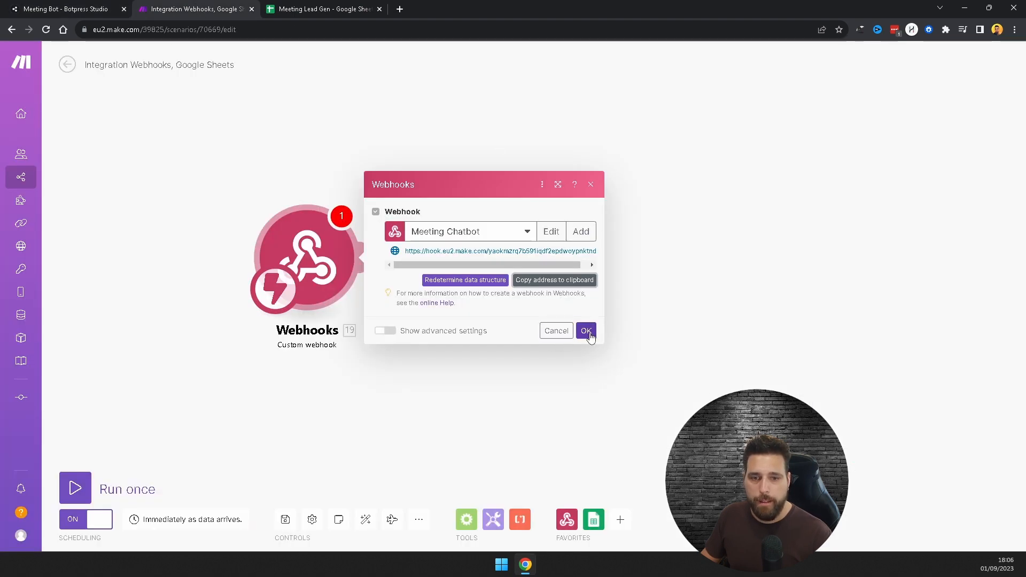
click(585, 331)
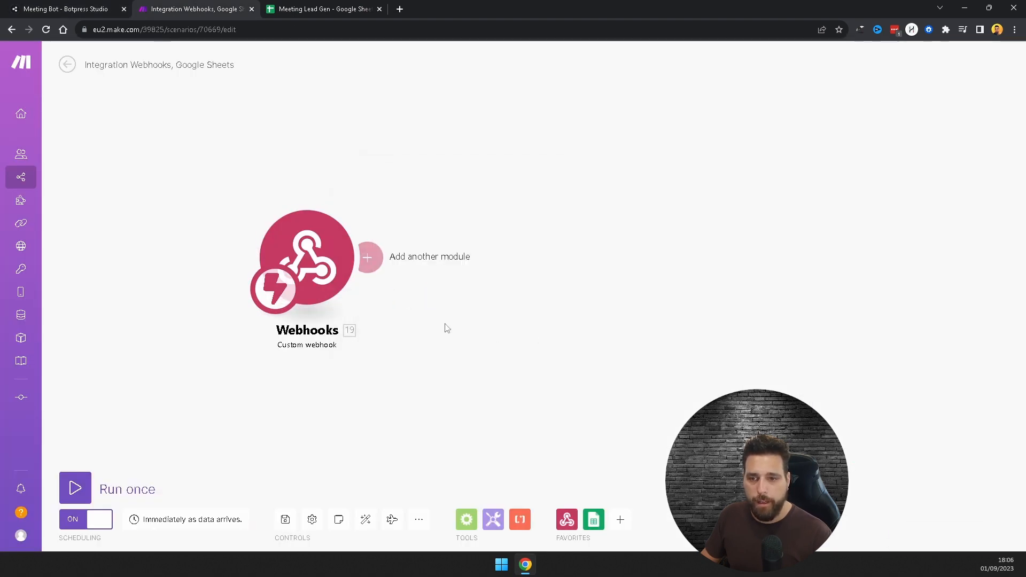
click(305, 260)
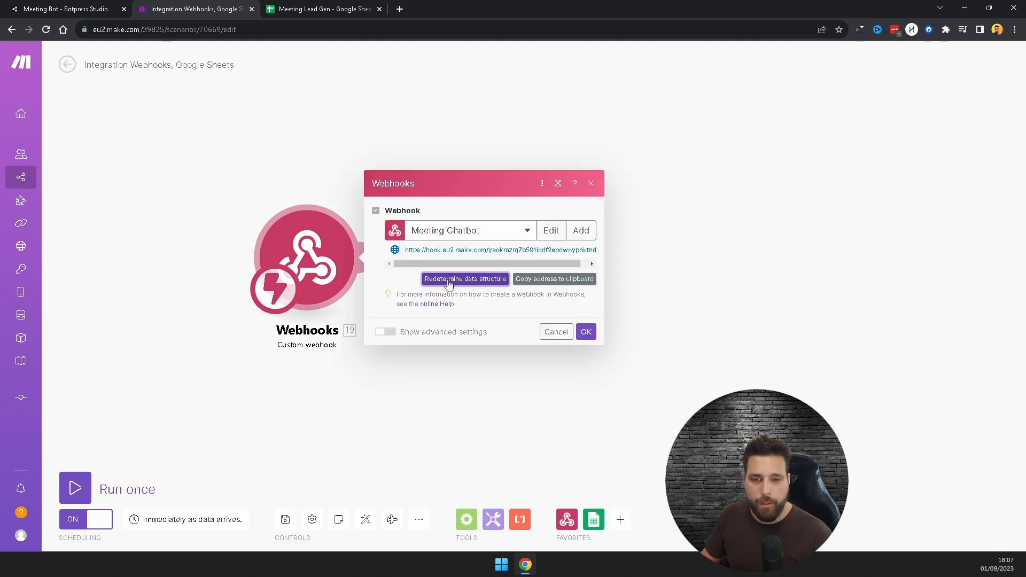
click(465, 279)
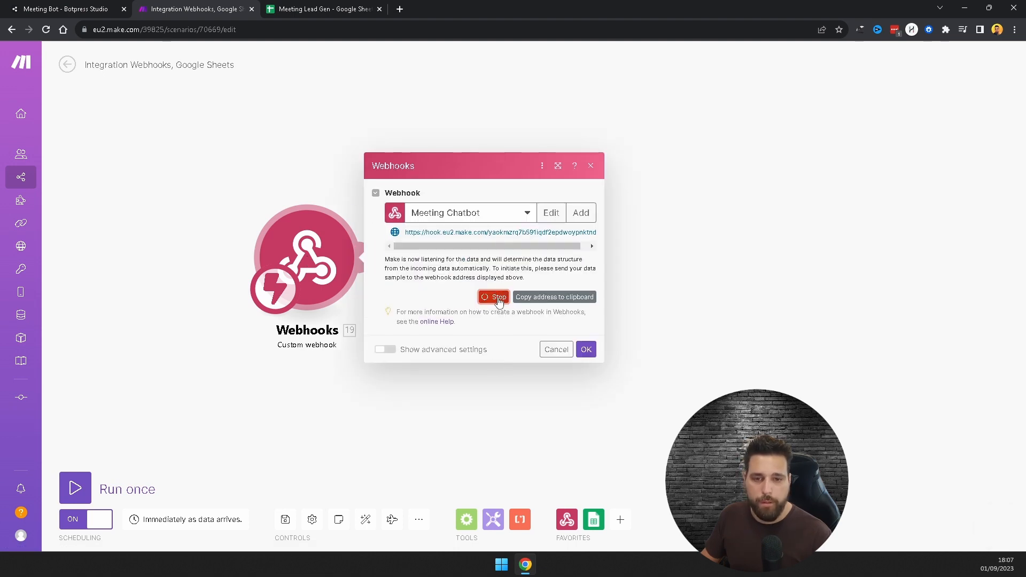
click(62, 9)
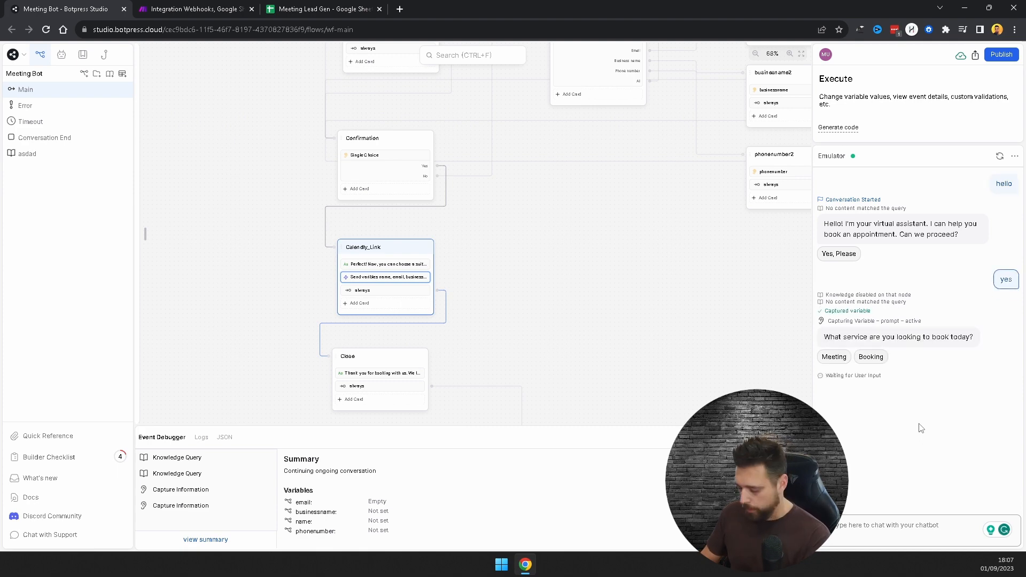
click(834, 357)
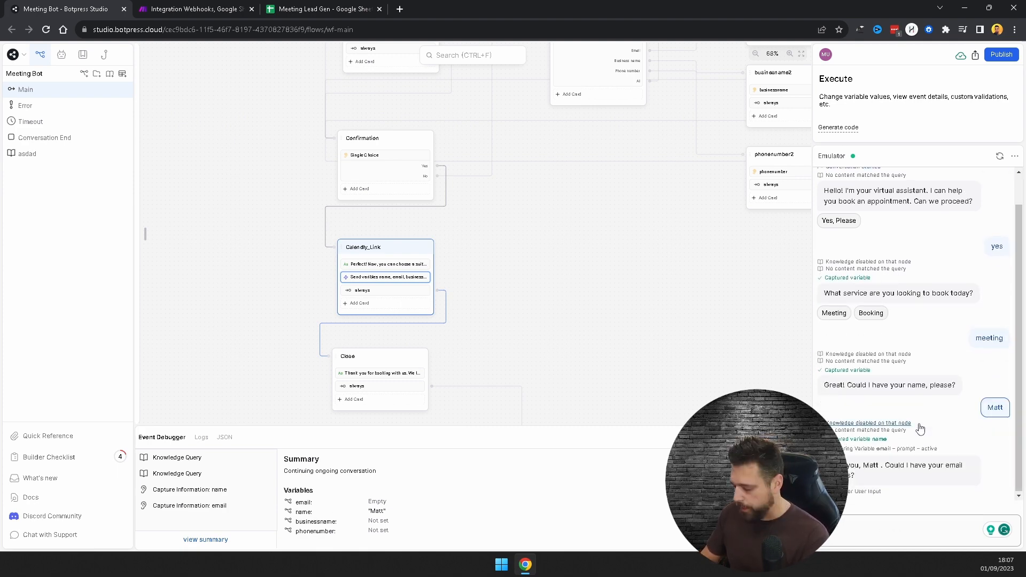
text(@matt.co)
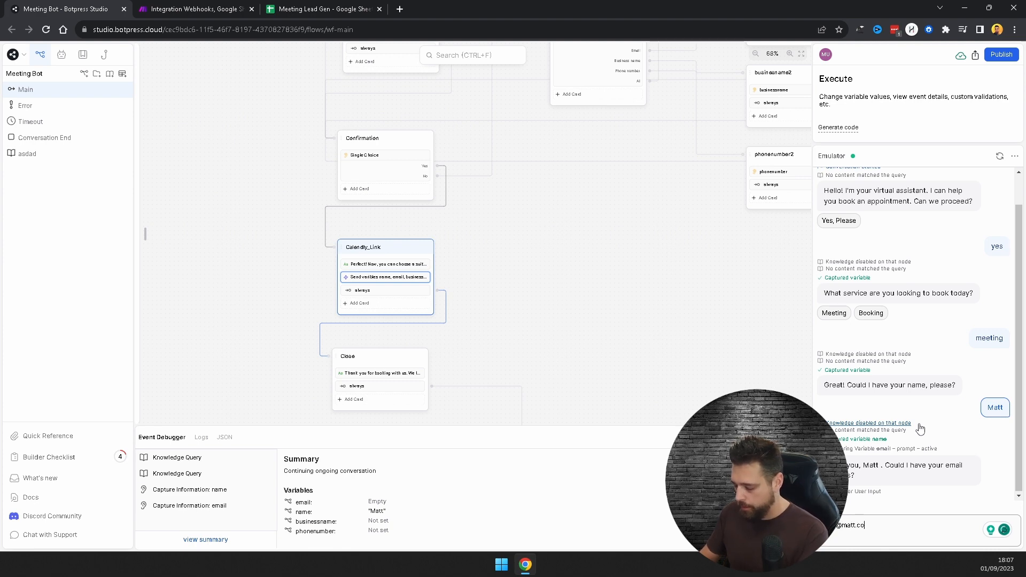
key(Return)
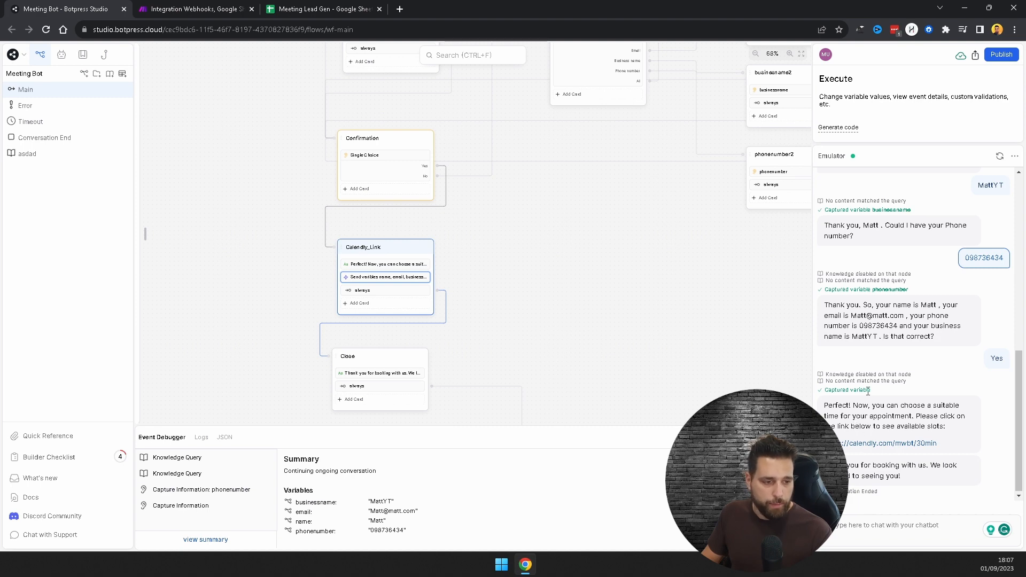
Step: Accept the webhook structure and add a Google Sheets Add a Row module with the existing connection
click(194, 9)
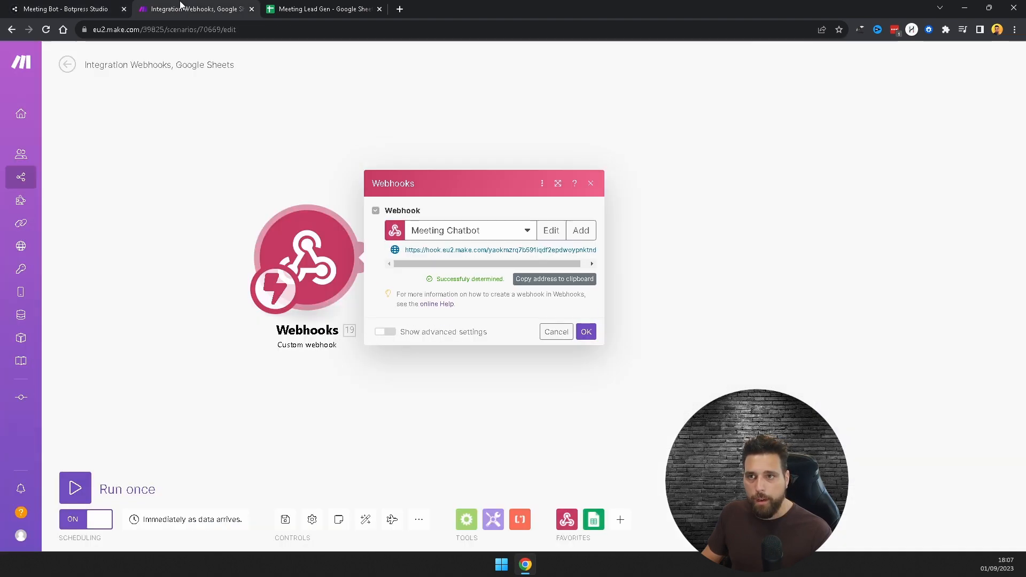
mouse_move(512, 290)
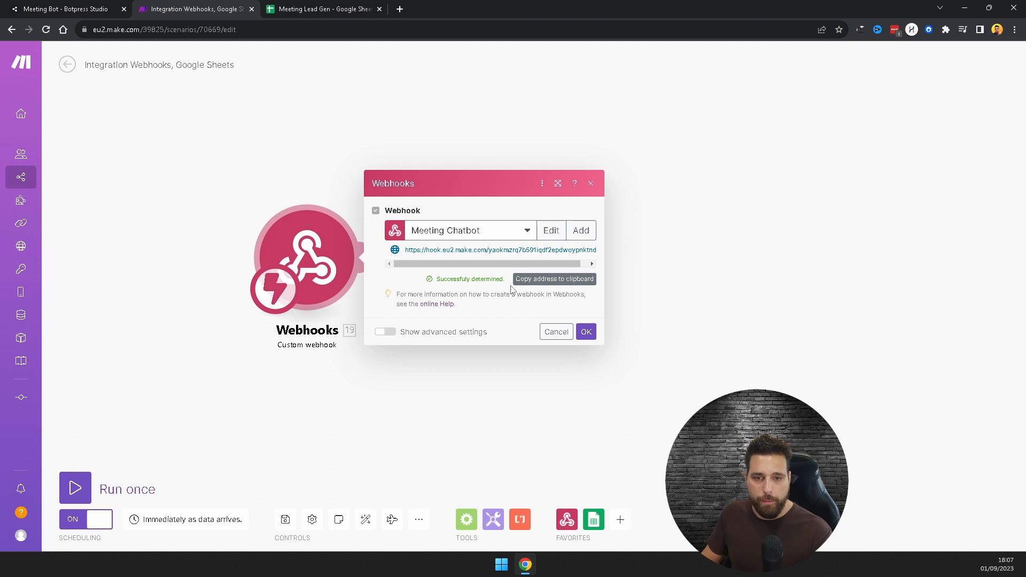
click(585, 332)
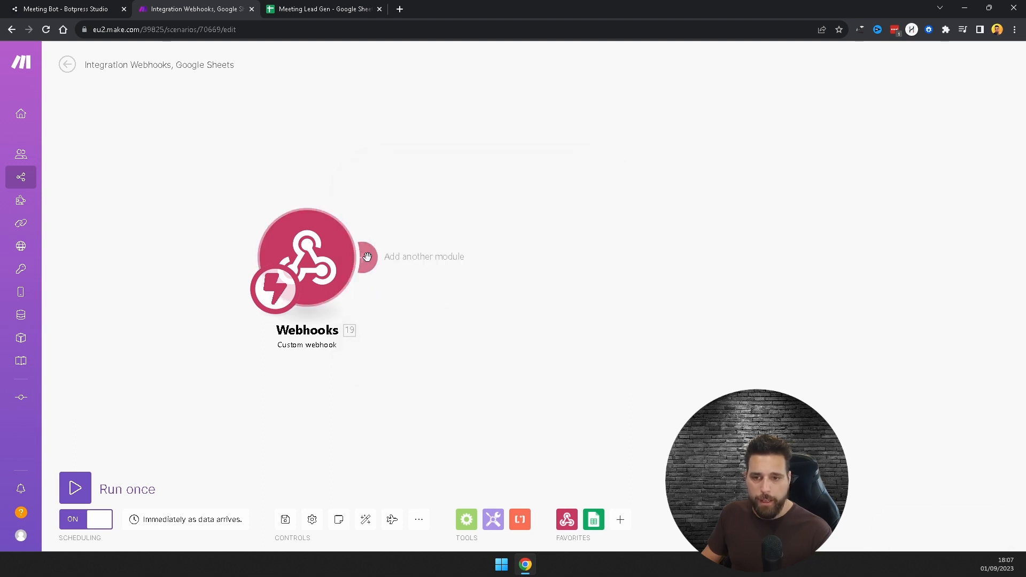
click(368, 256)
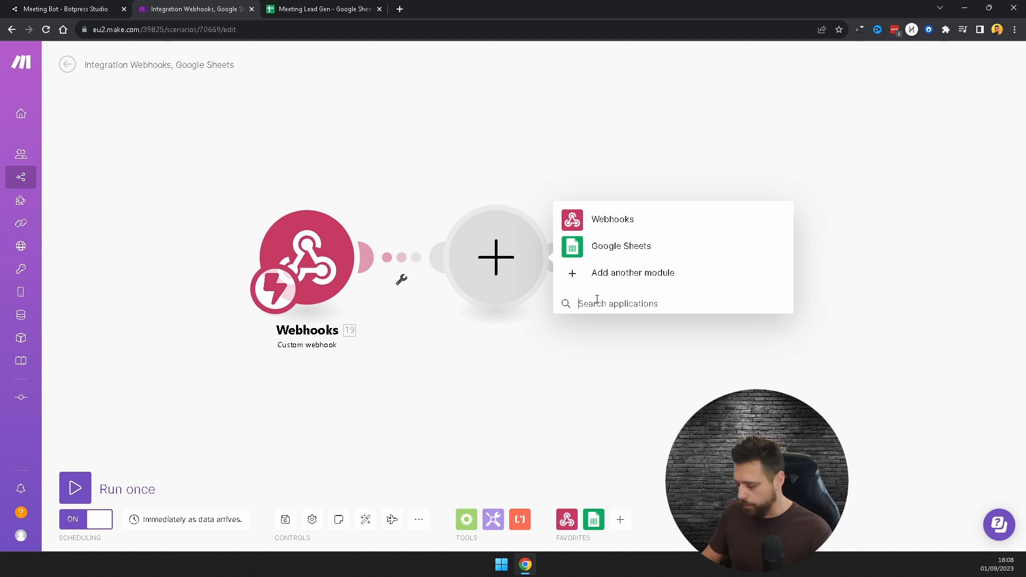
text(sheet)
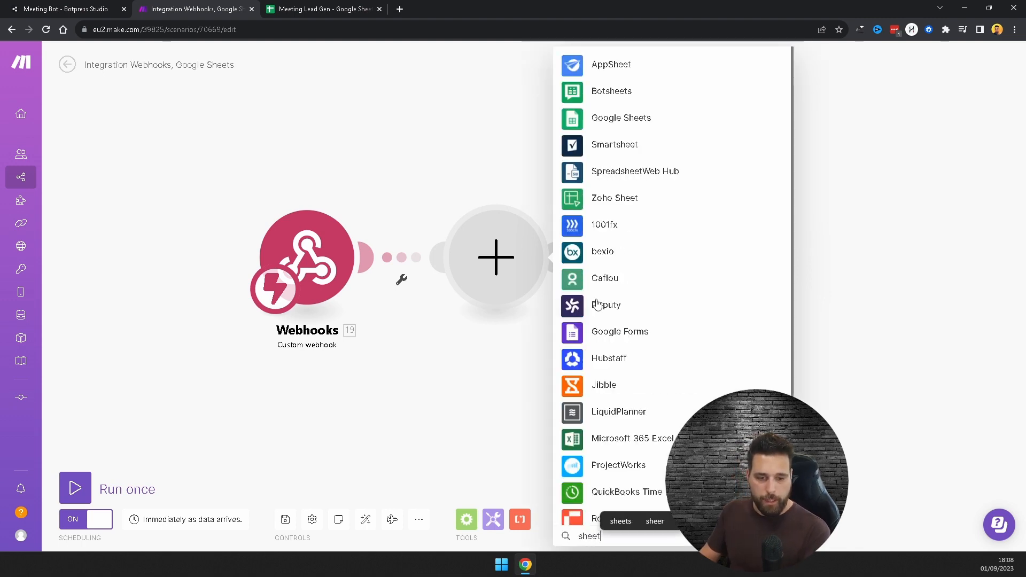
click(620, 118)
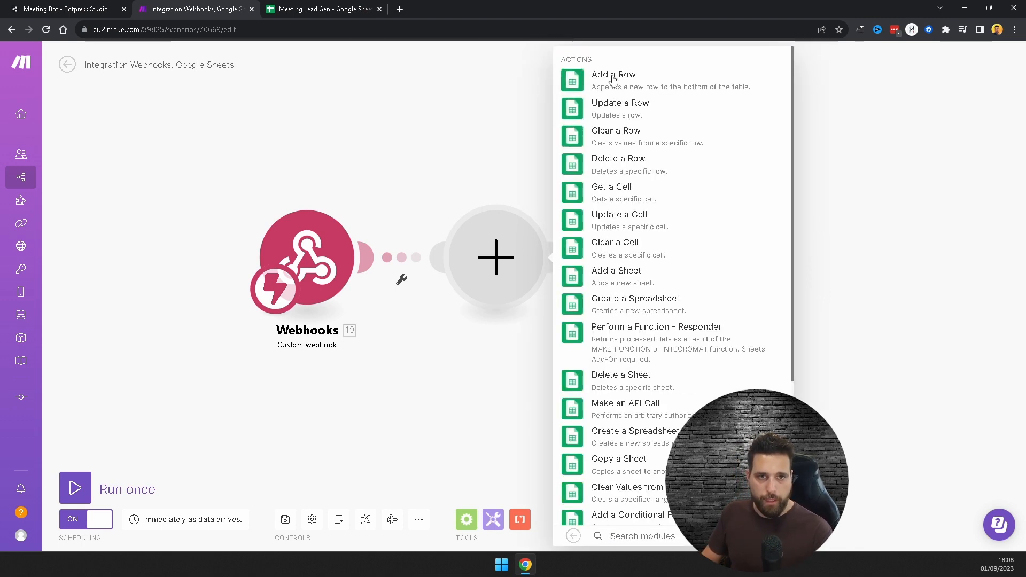
click(614, 74)
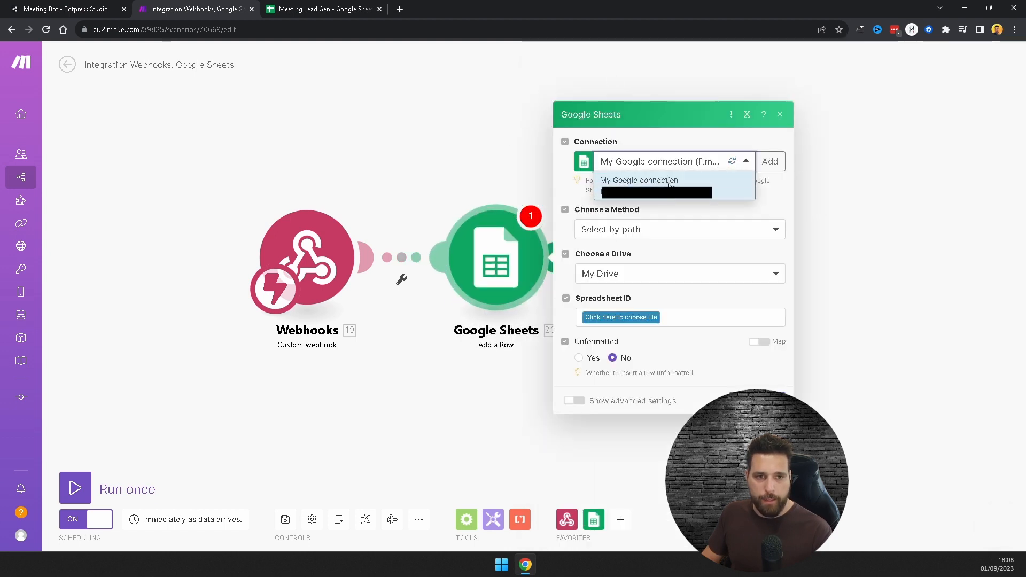
click(639, 180)
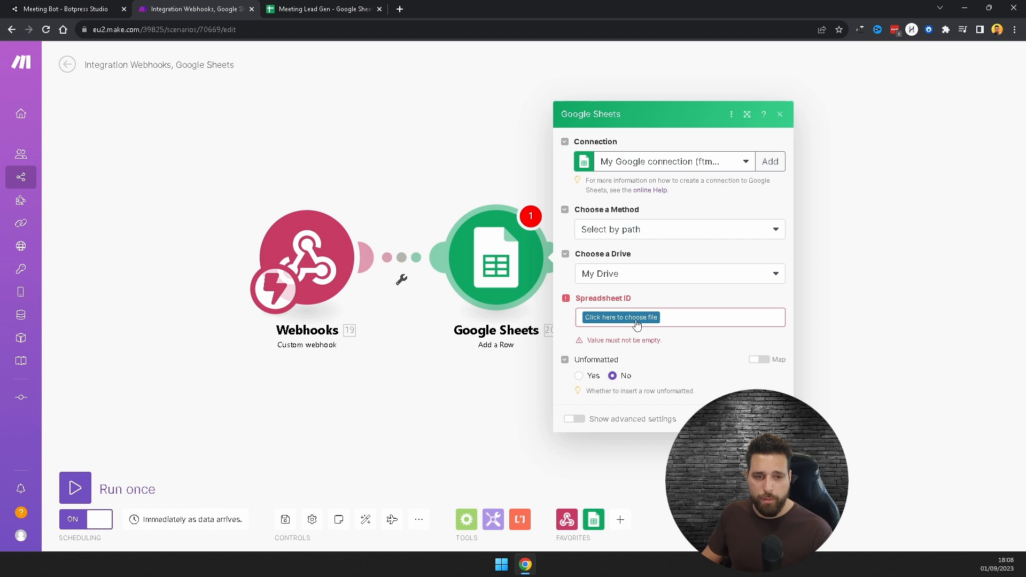
click(321, 9)
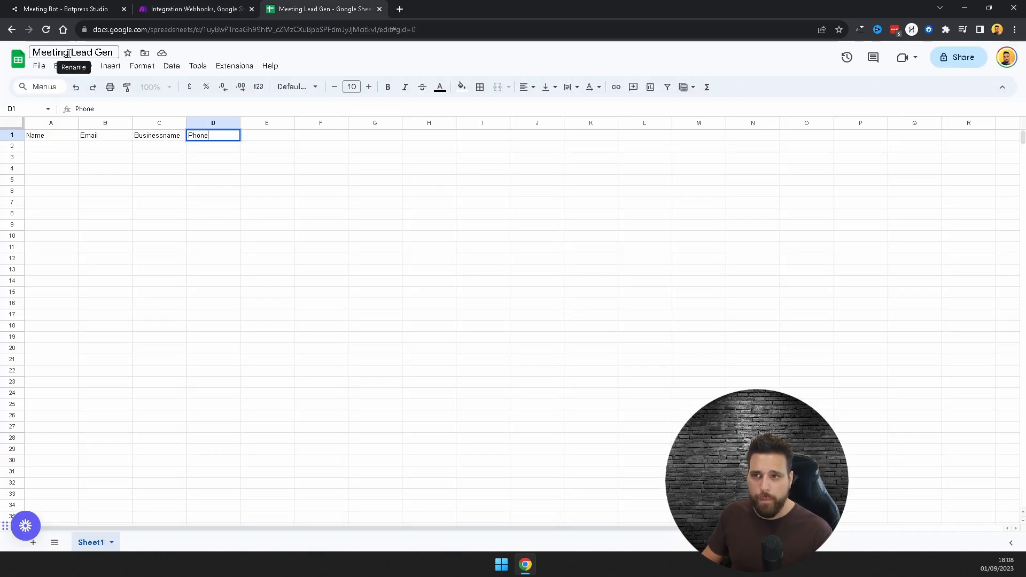
Step: Complete the header row as Name, Email, Businessname, Phone
click(105, 135)
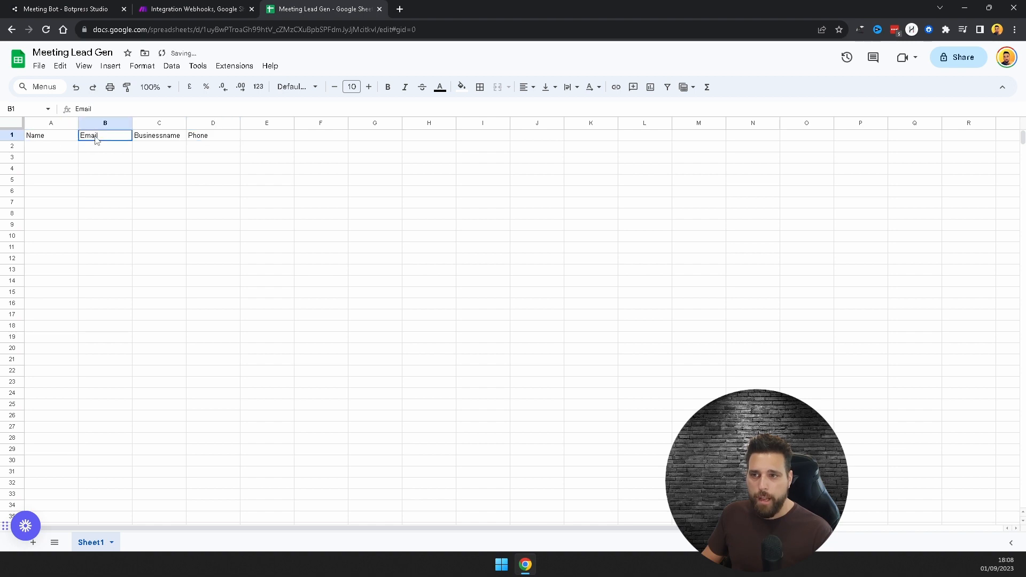
click(212, 135)
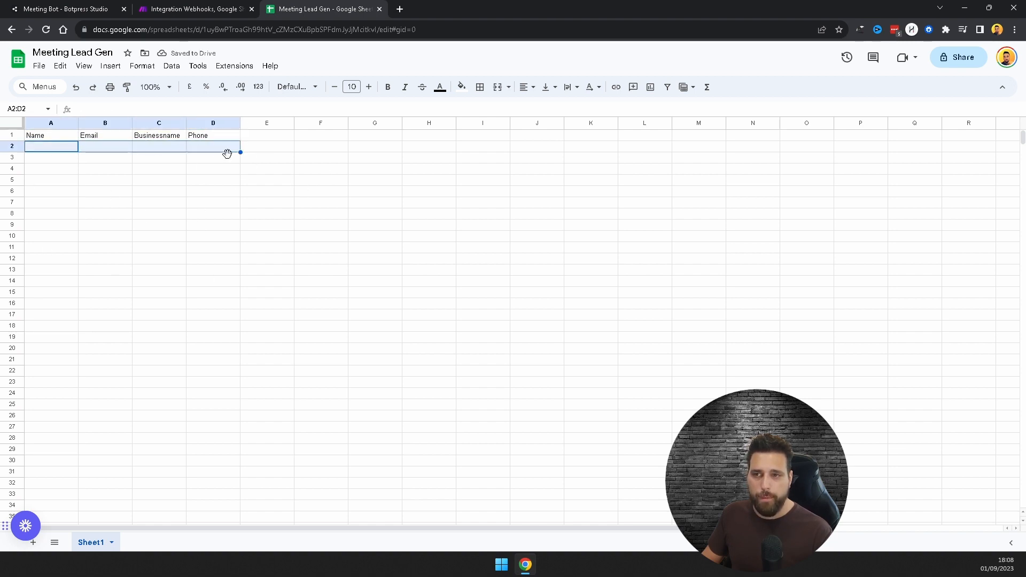
click(197, 9)
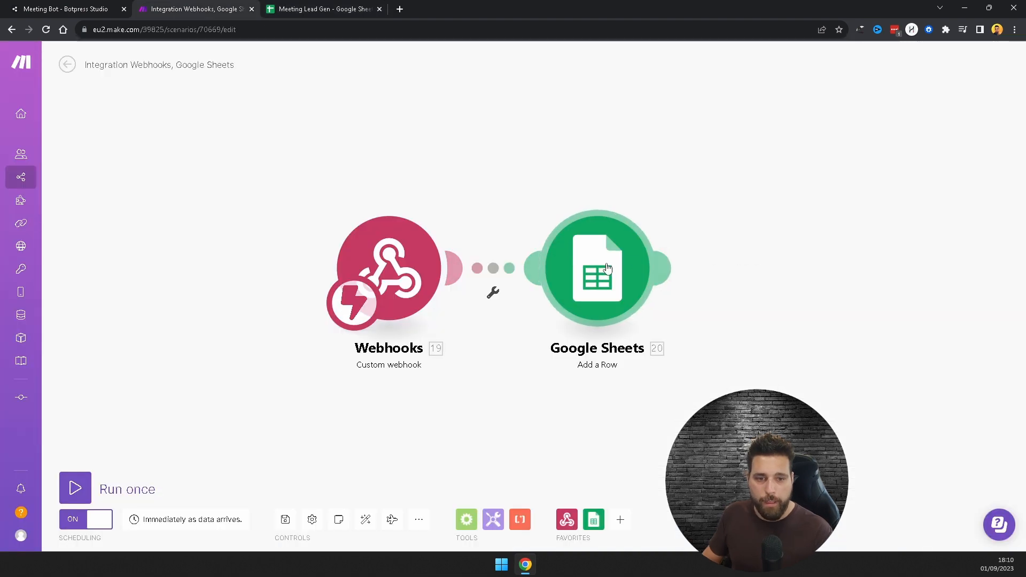
Step: Point the Add a Row module at the Meeting Lead Gen spreadsheet's Sheet1
click(596, 268)
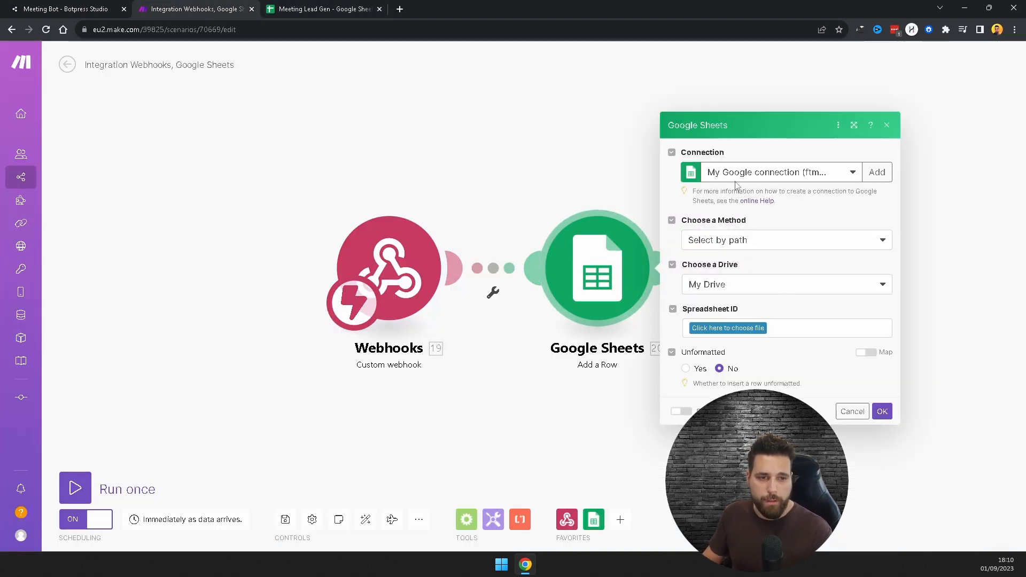
click(727, 327)
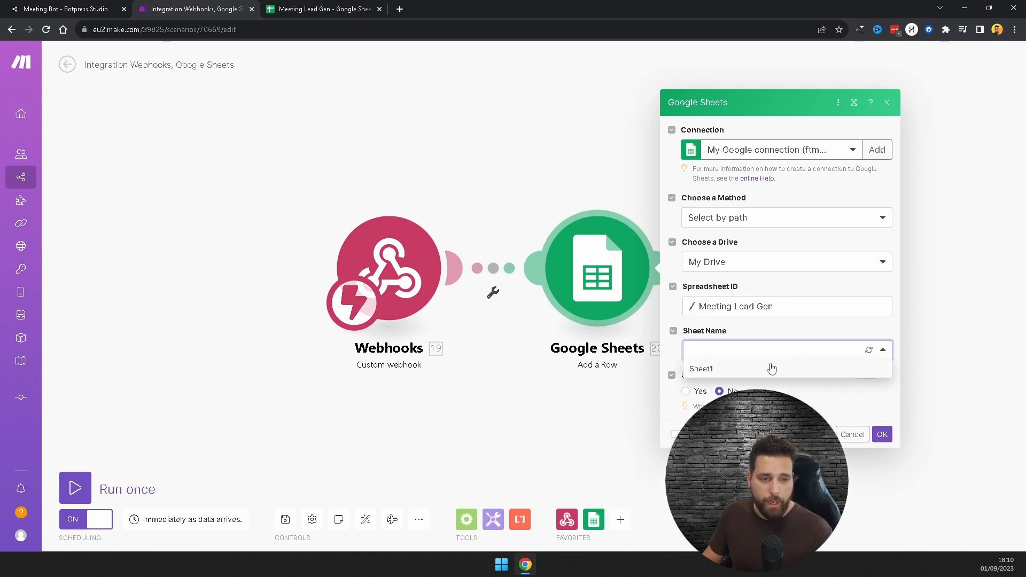
click(701, 368)
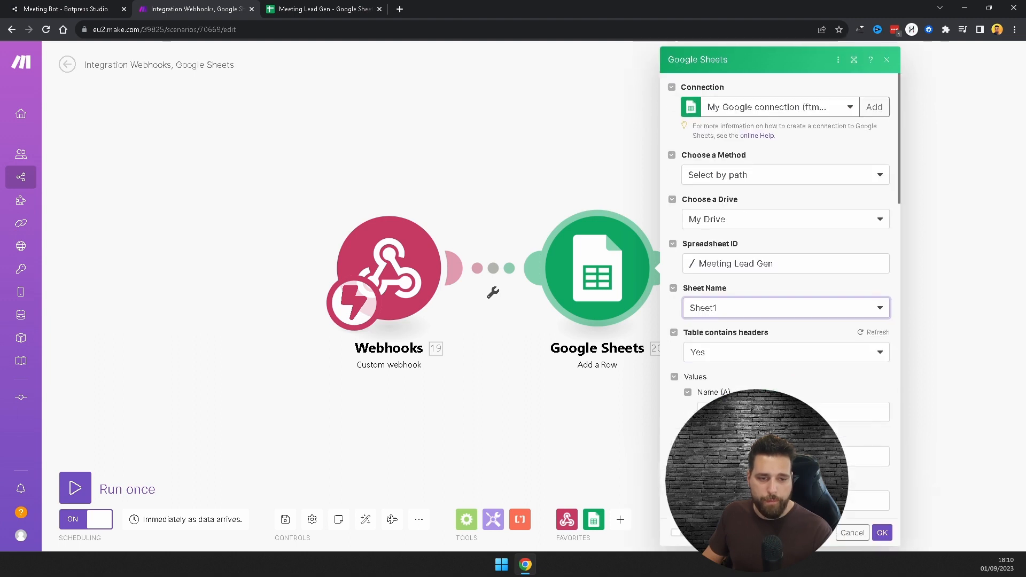
scroll(down, 3)
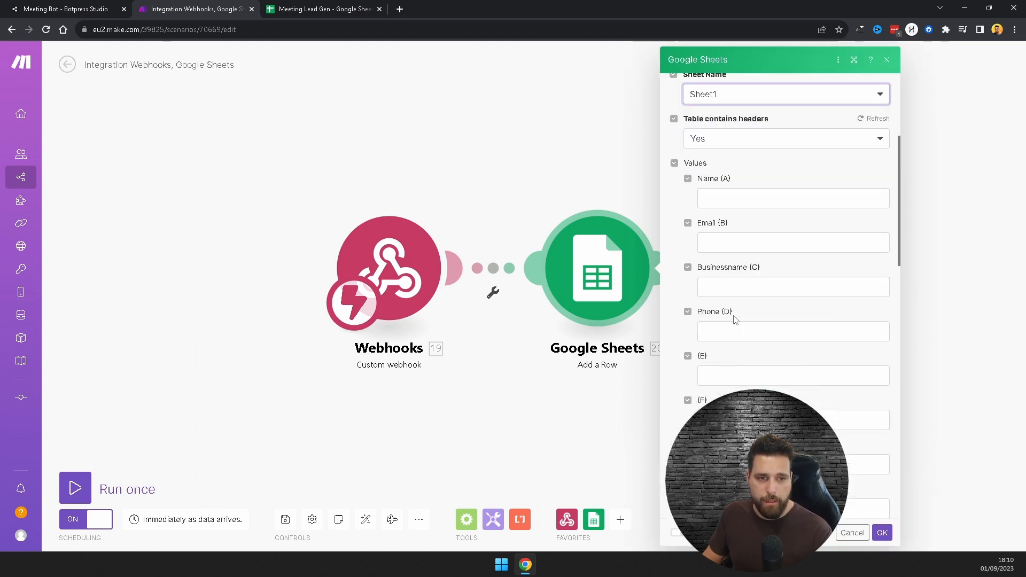
mouse_move(742, 316)
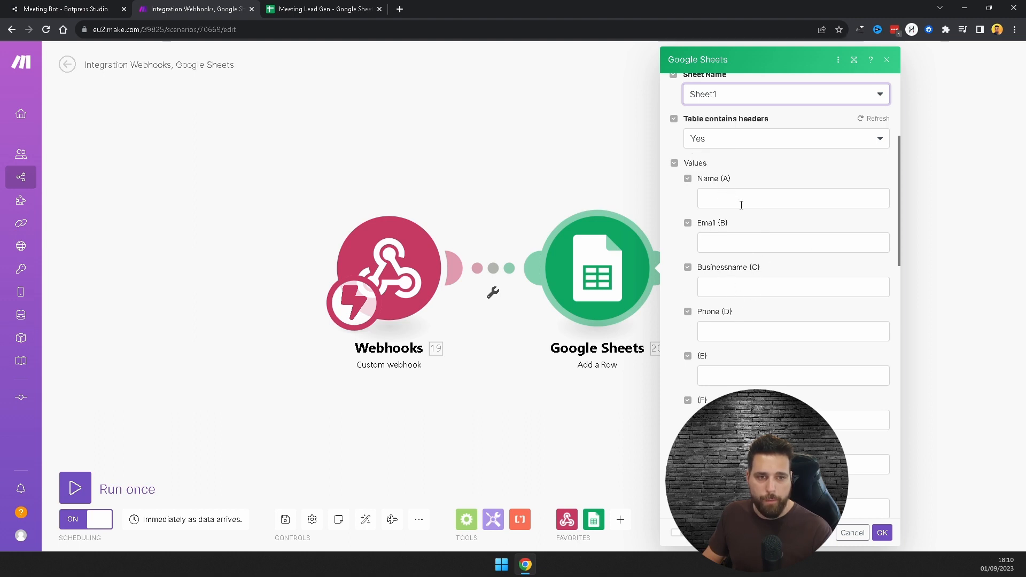
Step: Map the webhook's name and email into the sheet columns, confirm, and run once
click(792, 198)
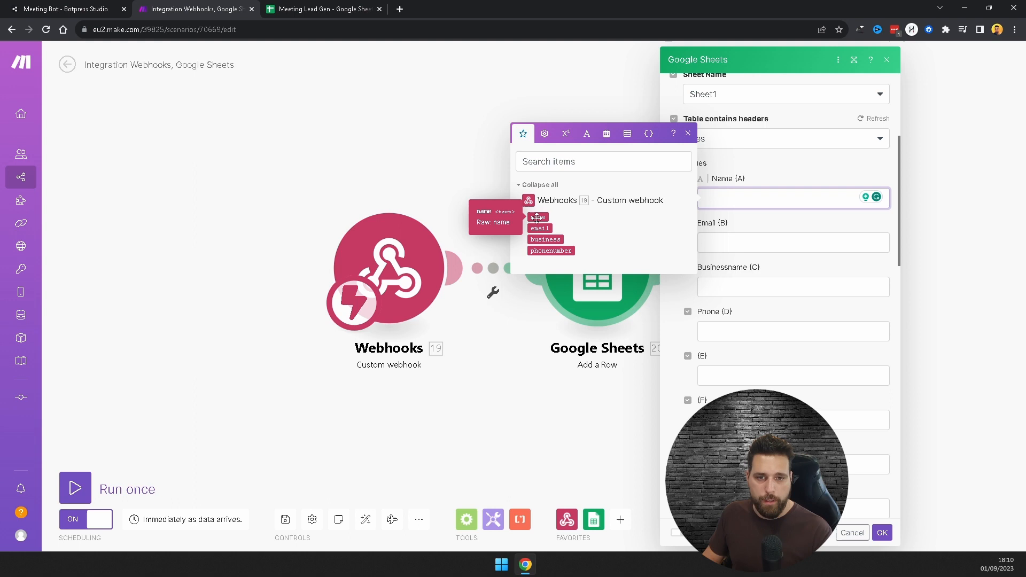
click(536, 217)
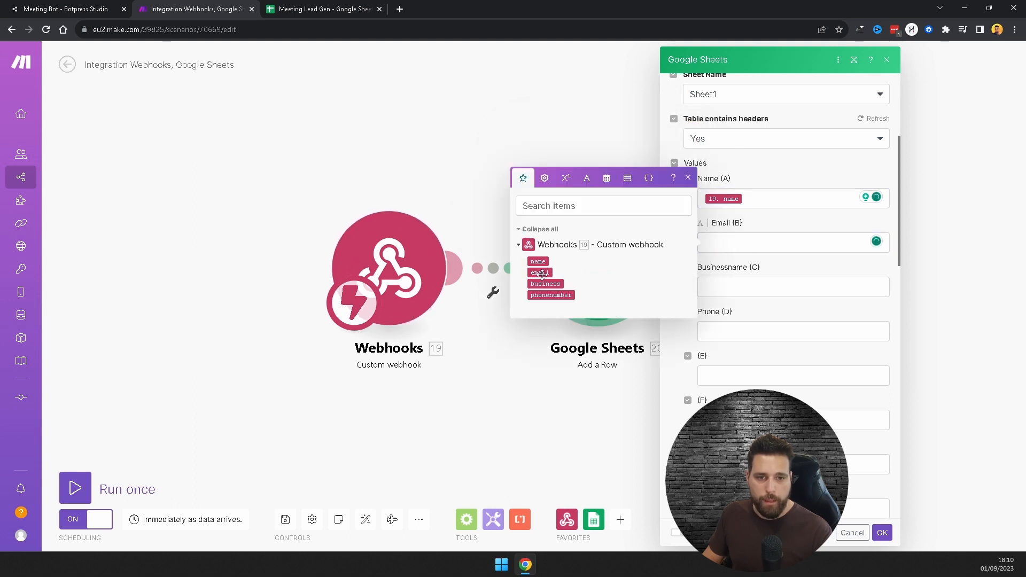
click(545, 284)
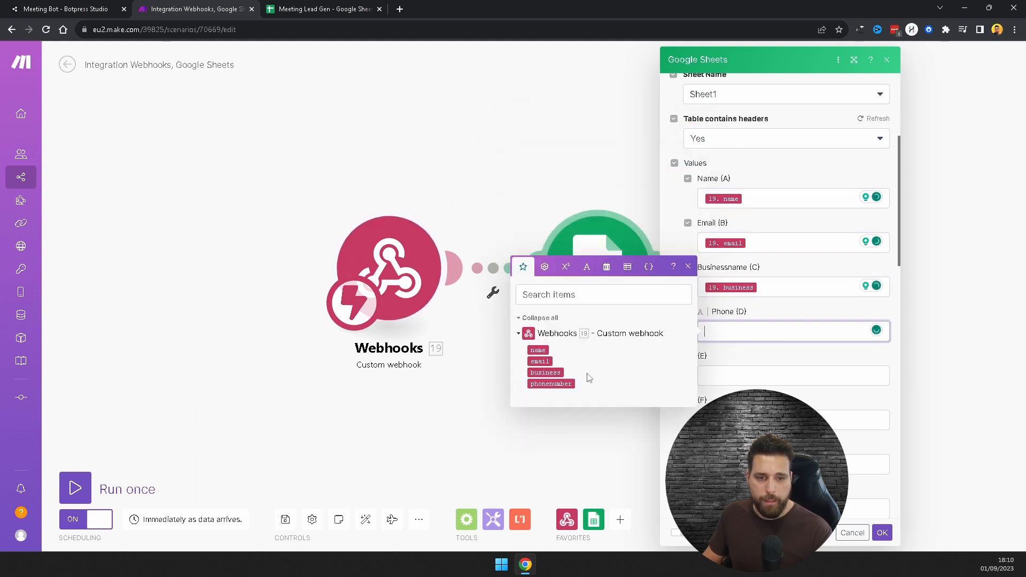
click(882, 533)
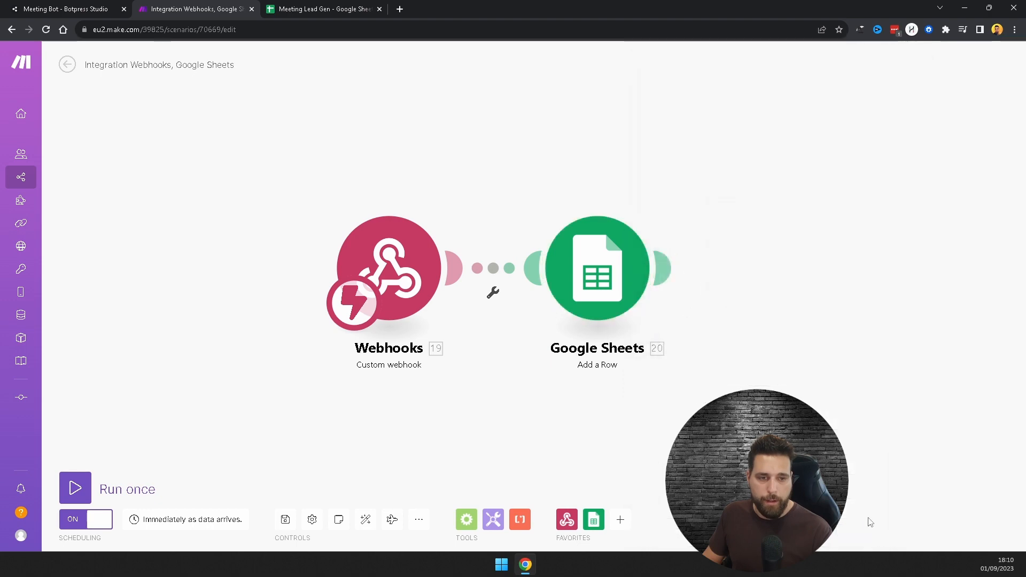
click(75, 488)
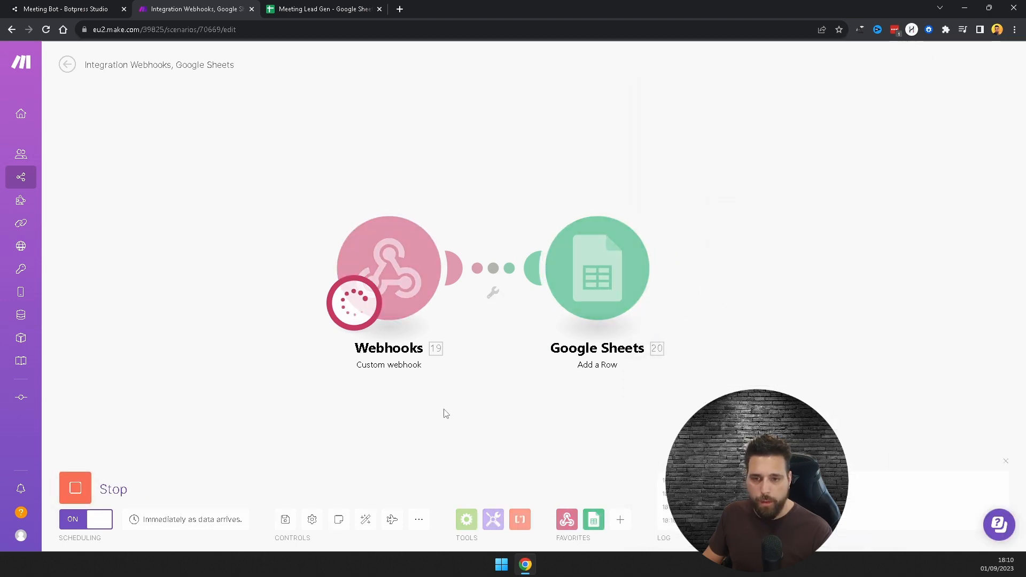
click(64, 8)
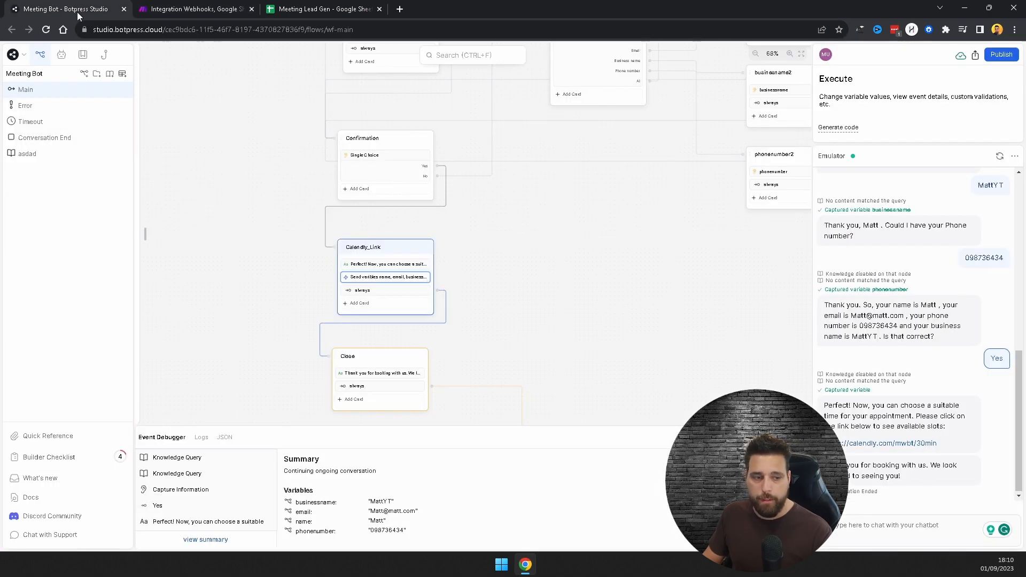
mouse_move(898, 514)
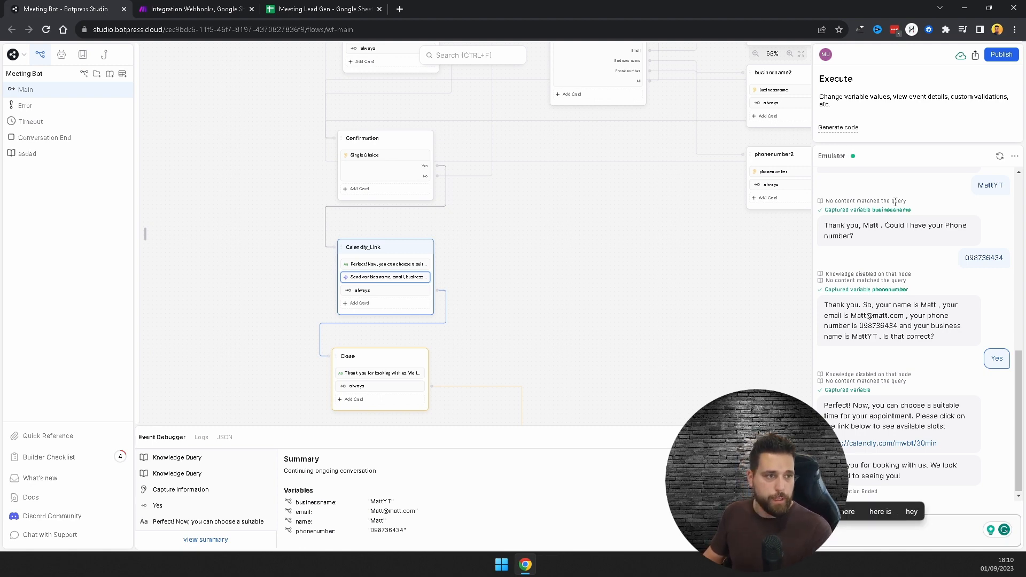
click(1000, 155)
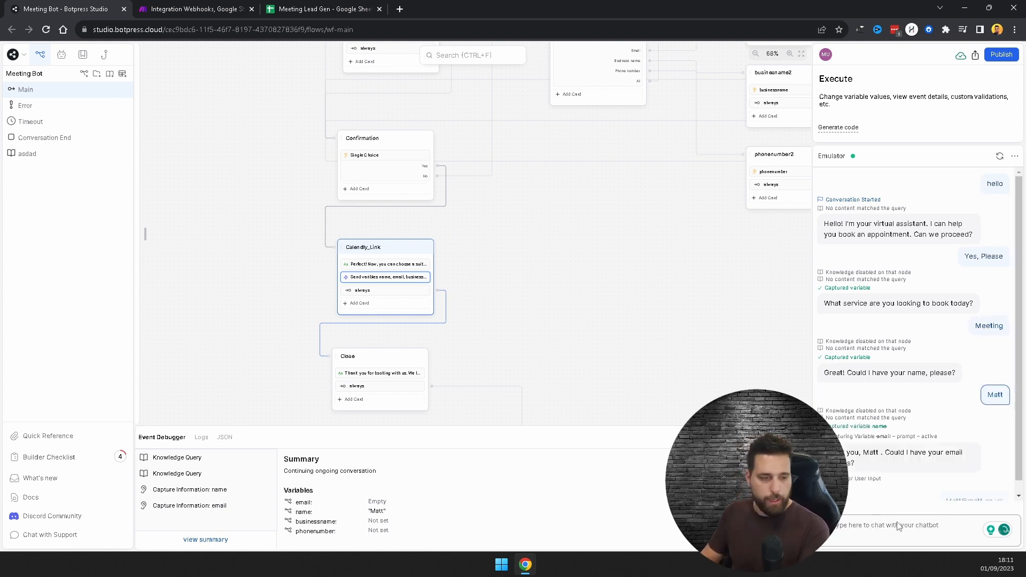
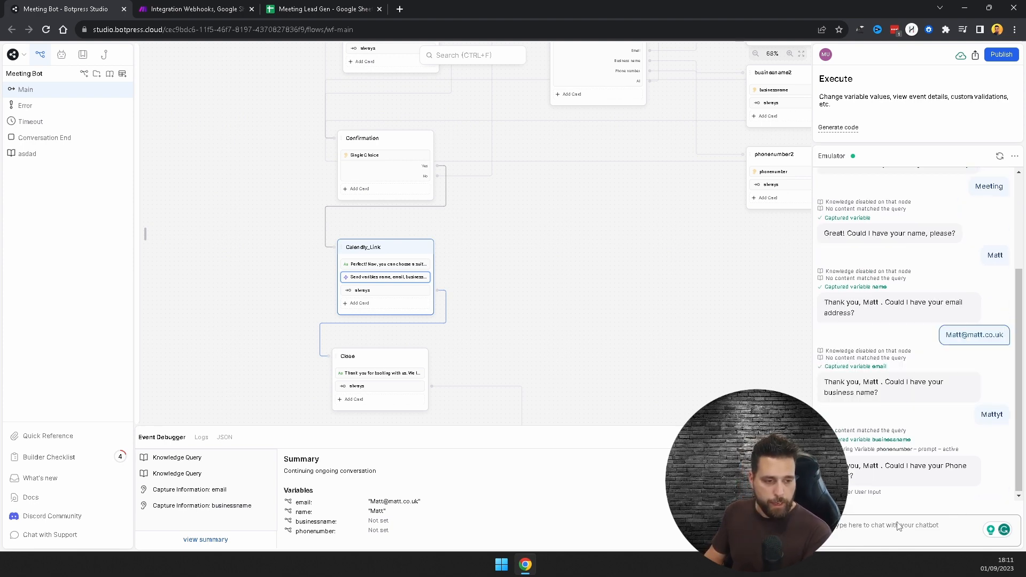
text(076234)
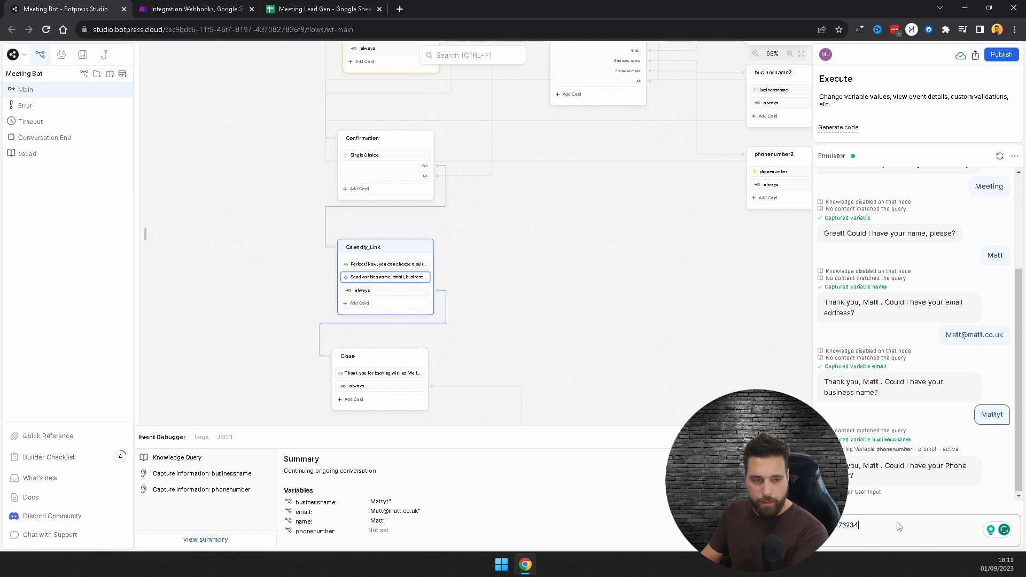
key(Return)
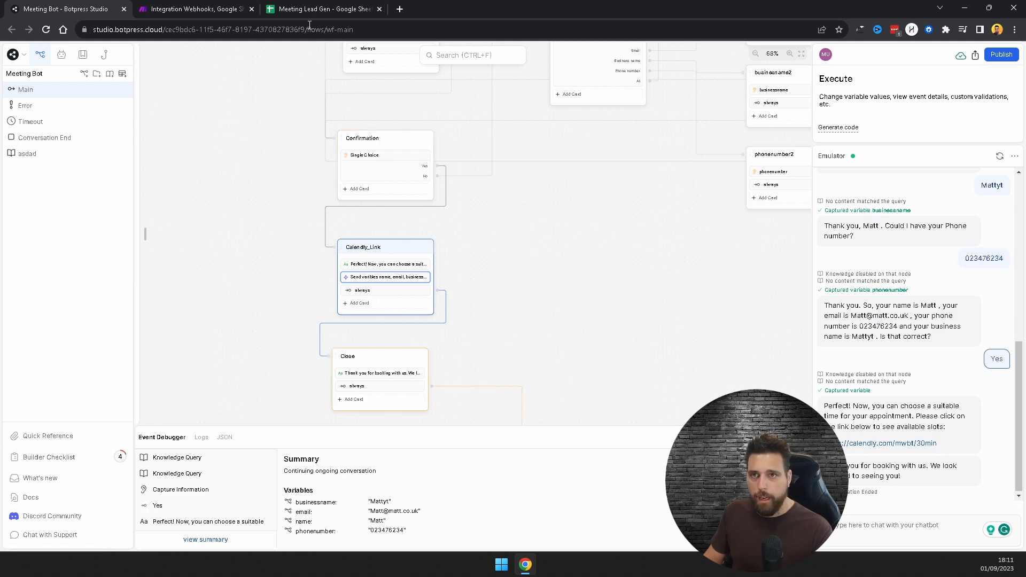
click(321, 9)
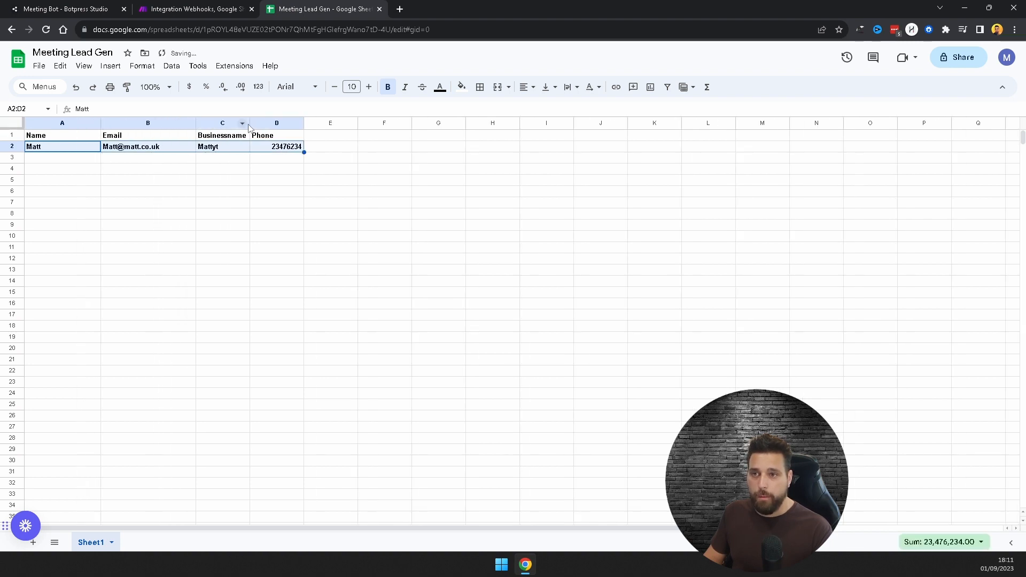
click(384, 156)
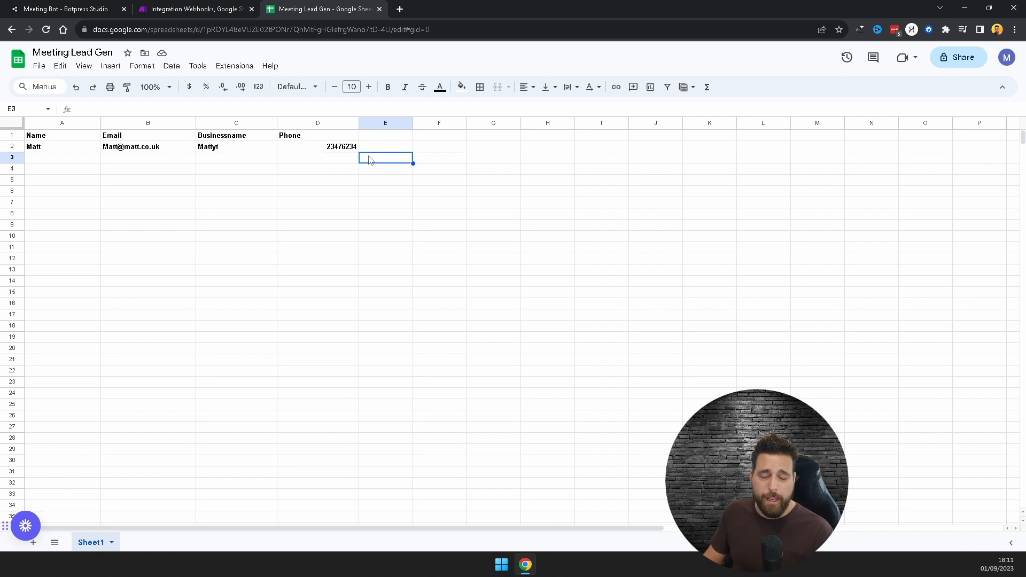
click(64, 8)
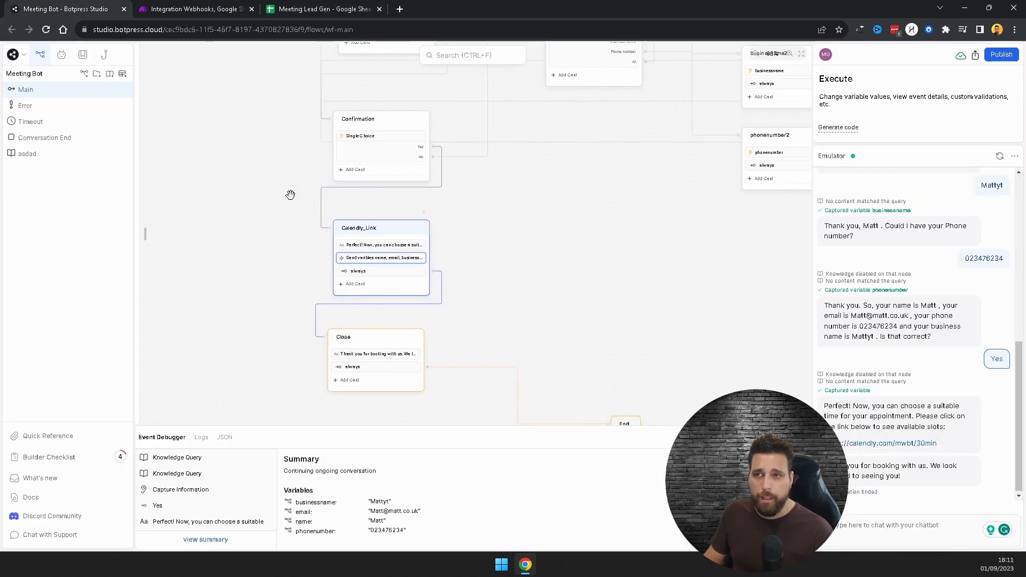
click(195, 9)
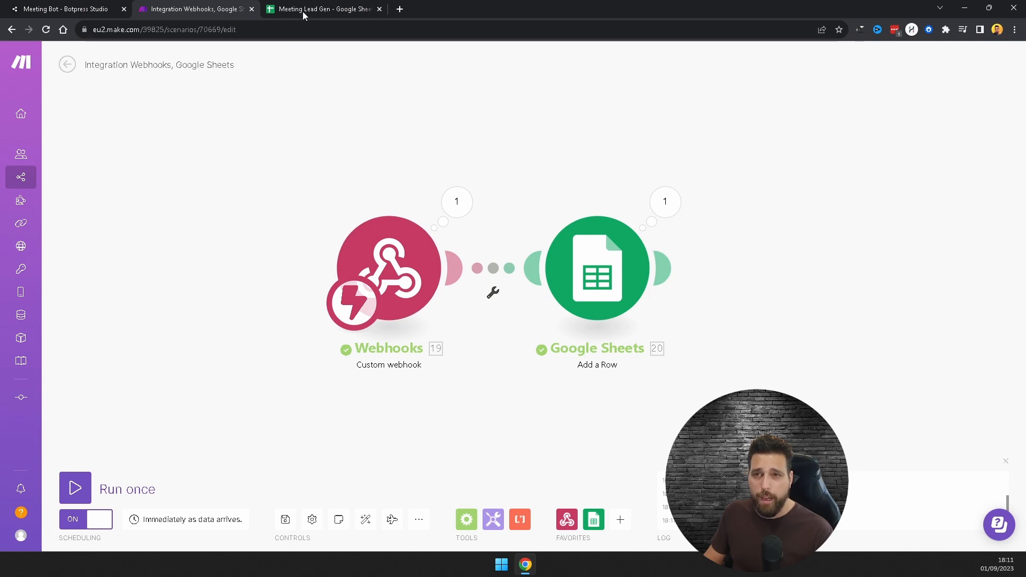
click(321, 9)
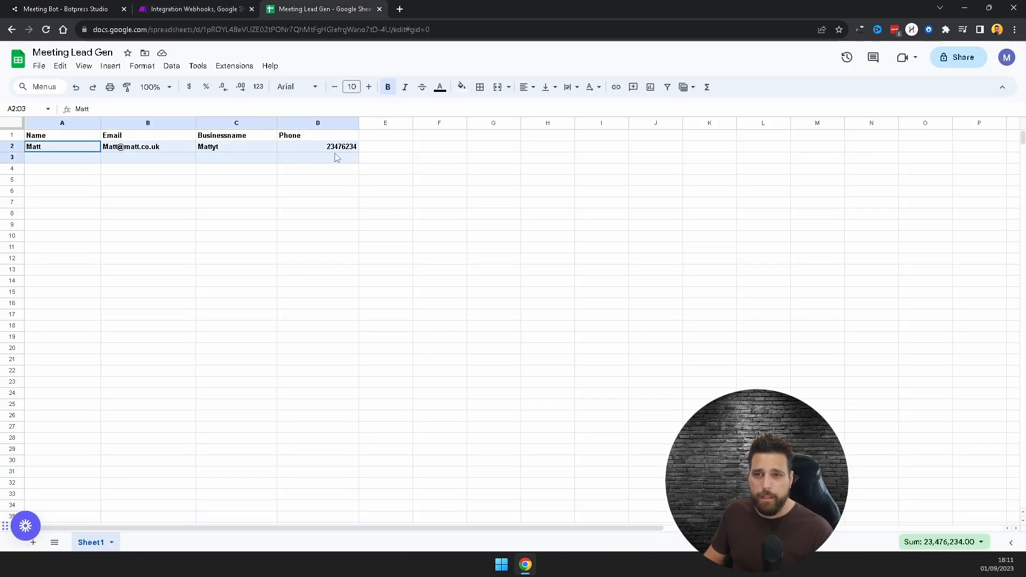
click(385, 169)
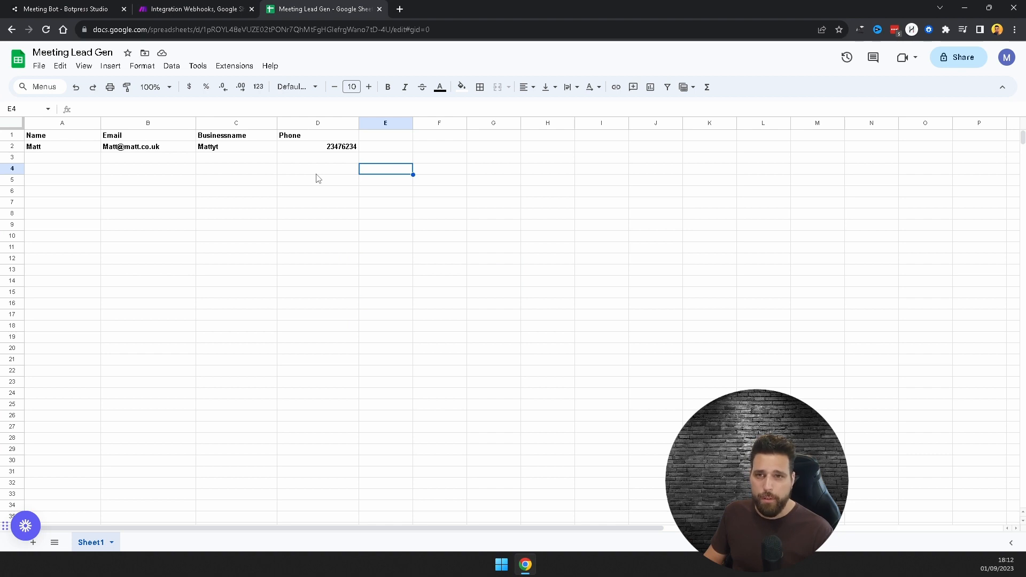
click(195, 9)
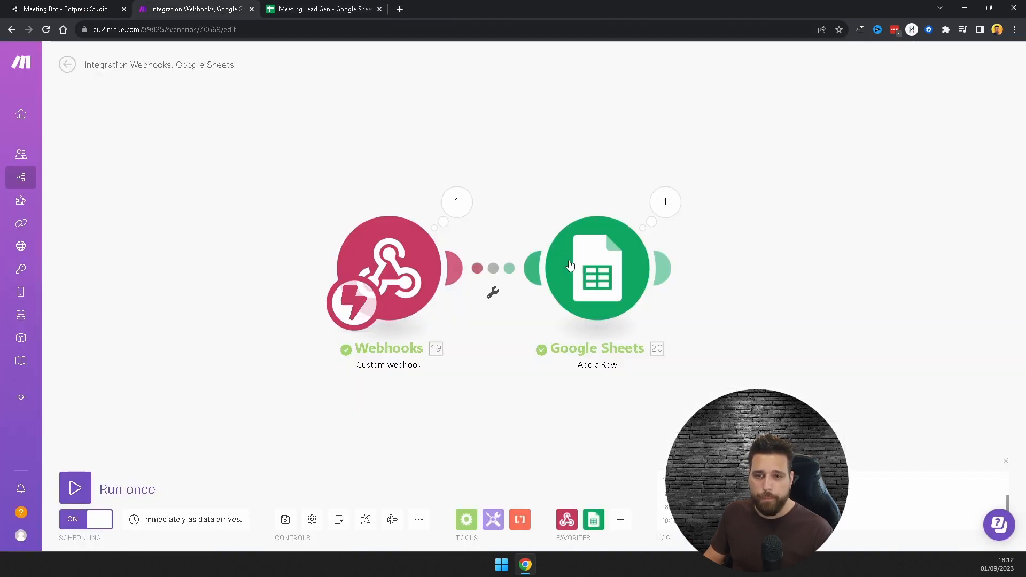
mouse_move(448, 254)
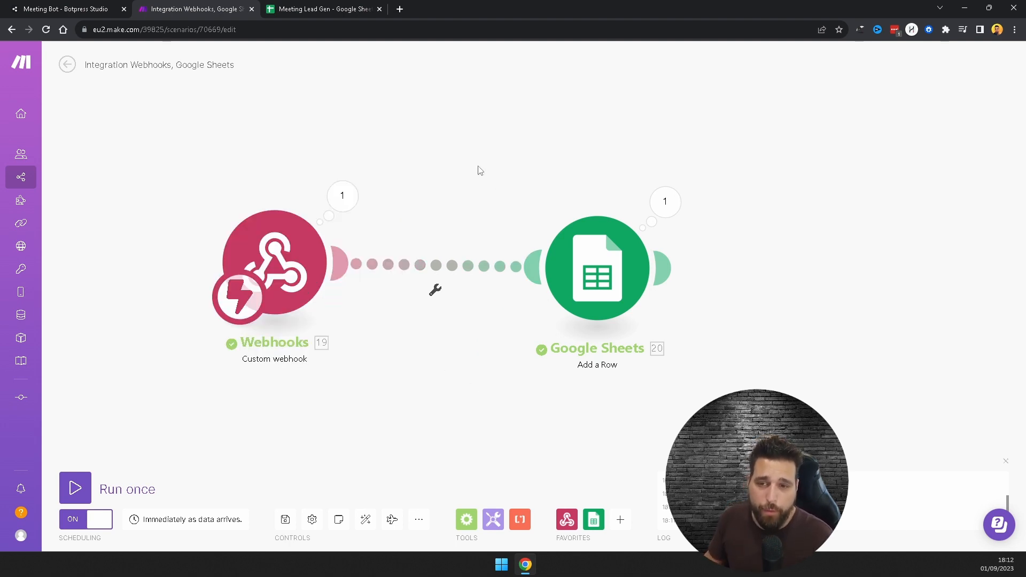
mouse_move(297, 257)
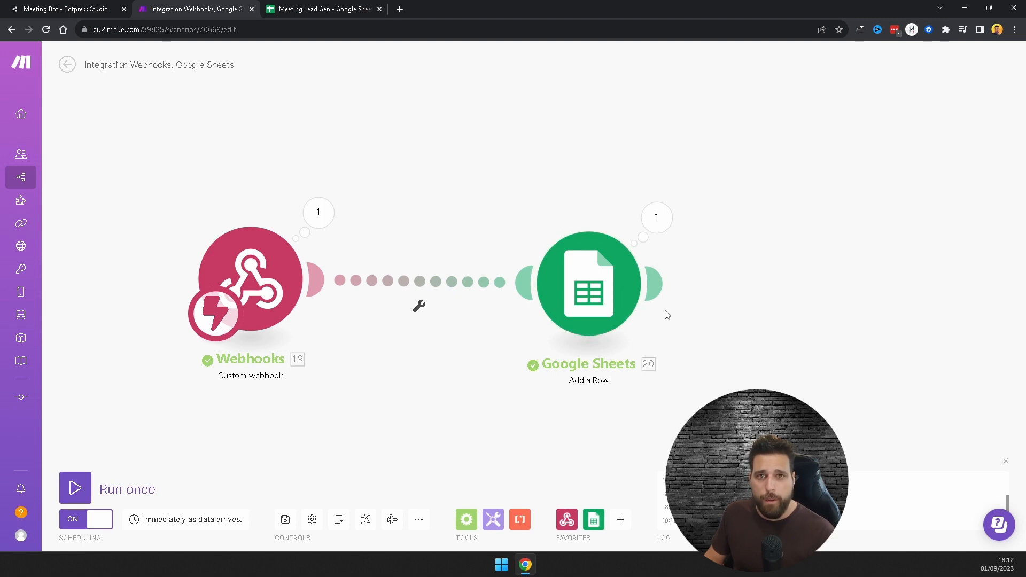
mouse_move(554, 175)
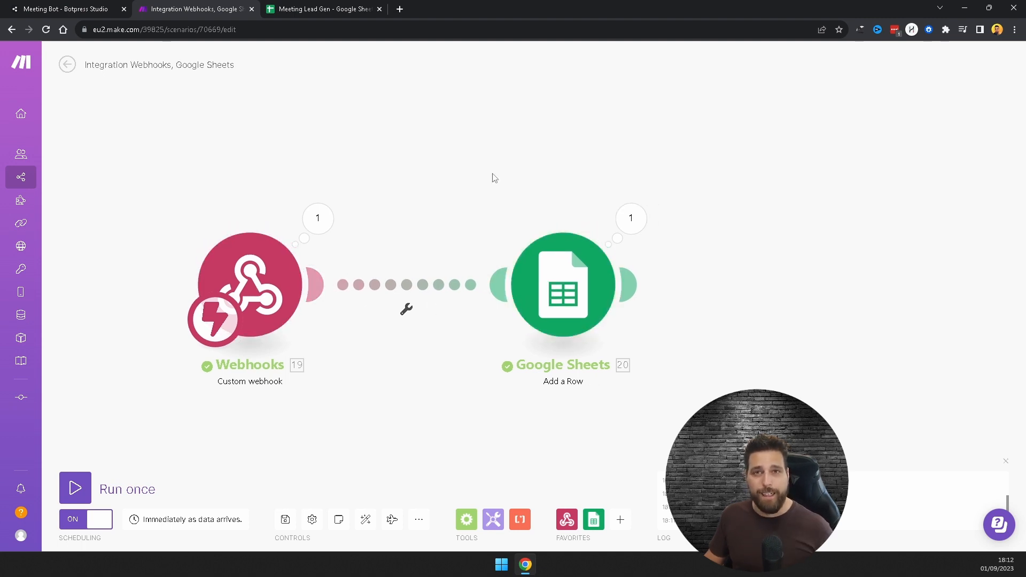
mouse_move(490, 172)
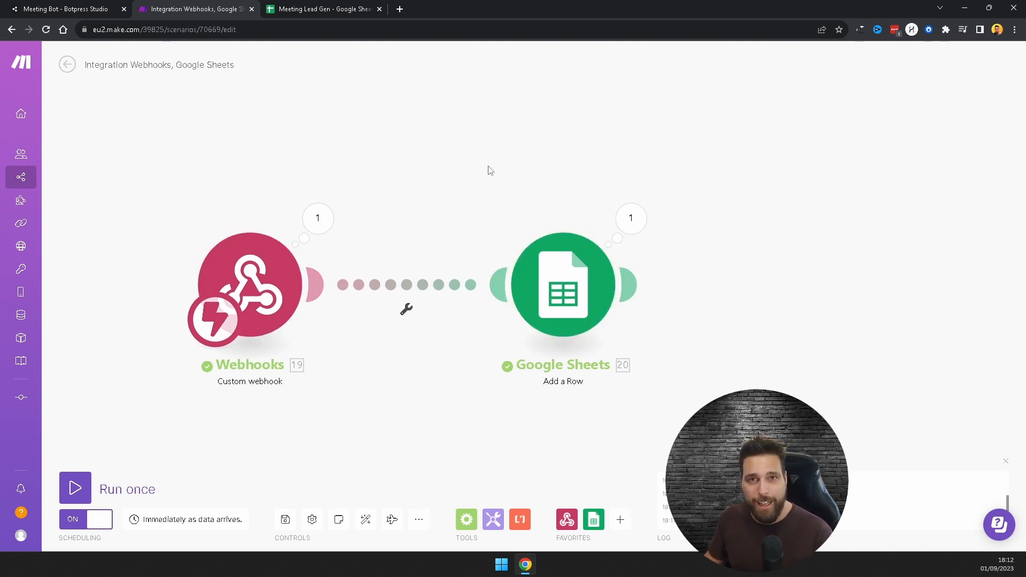